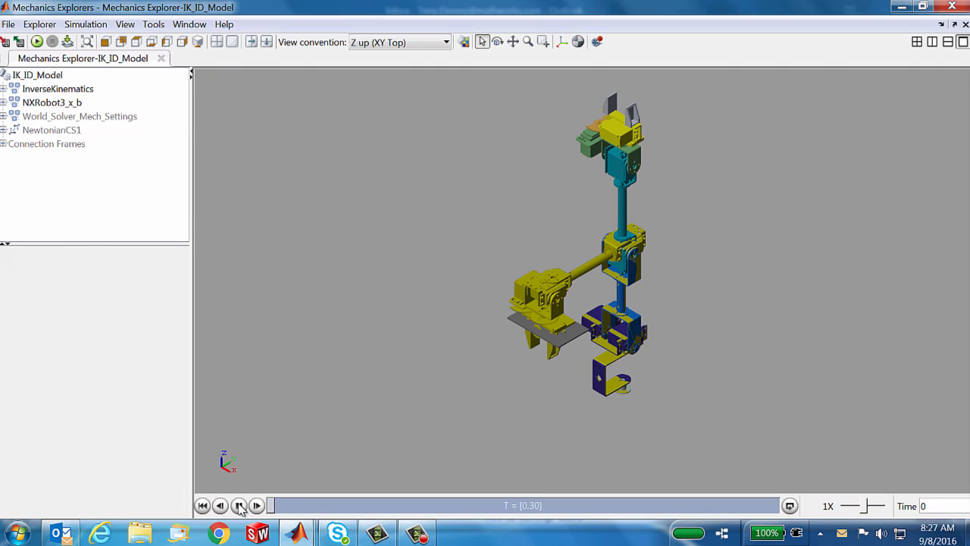
# - Play the IK_ID_Model robot arm animation in Mechanics Explorer, then pause it
pyautogui.click(239, 505)
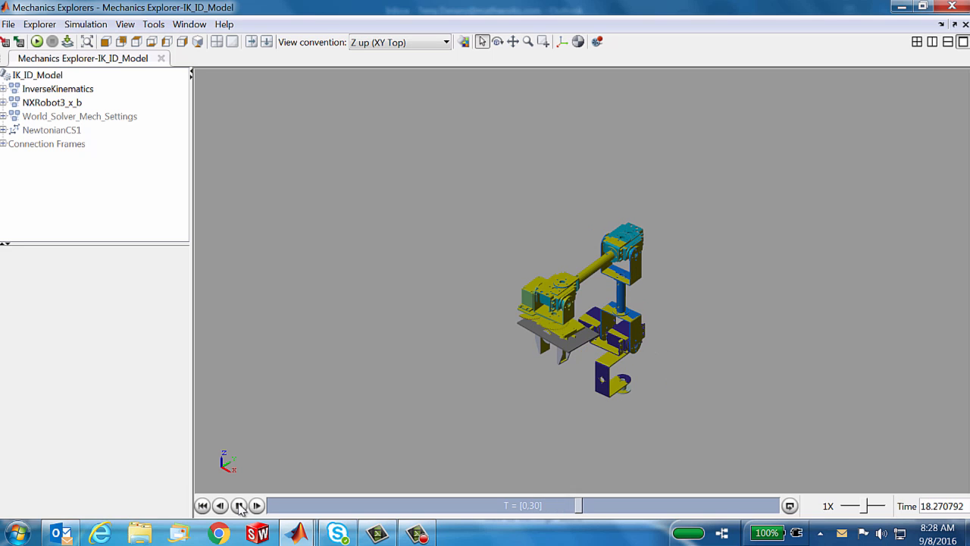
pyautogui.click(239, 506)
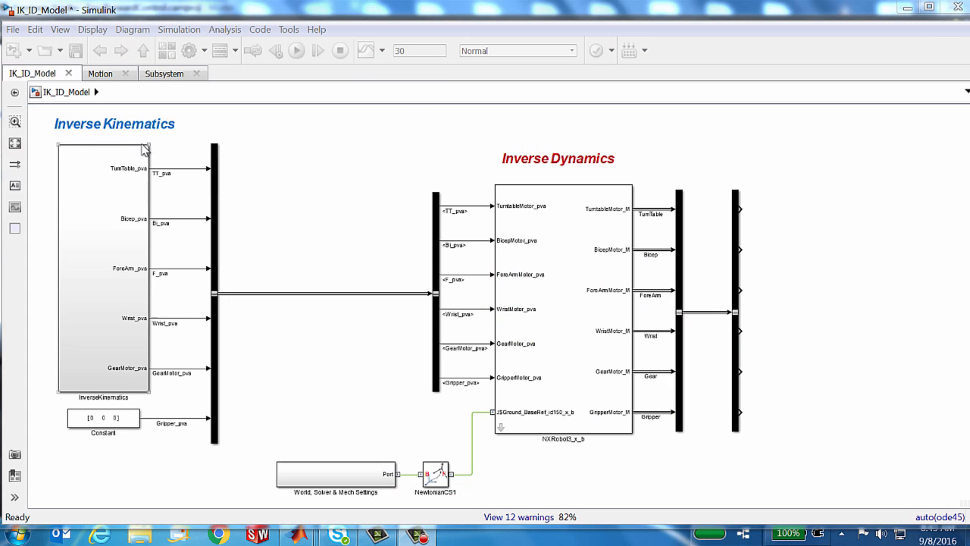
pyautogui.click(297, 50)
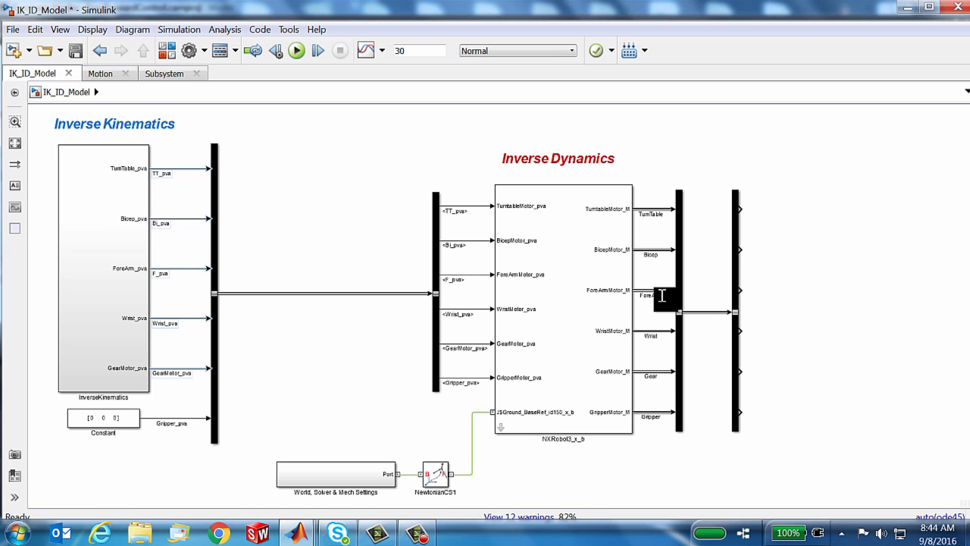
pyautogui.moveTo(654, 296)
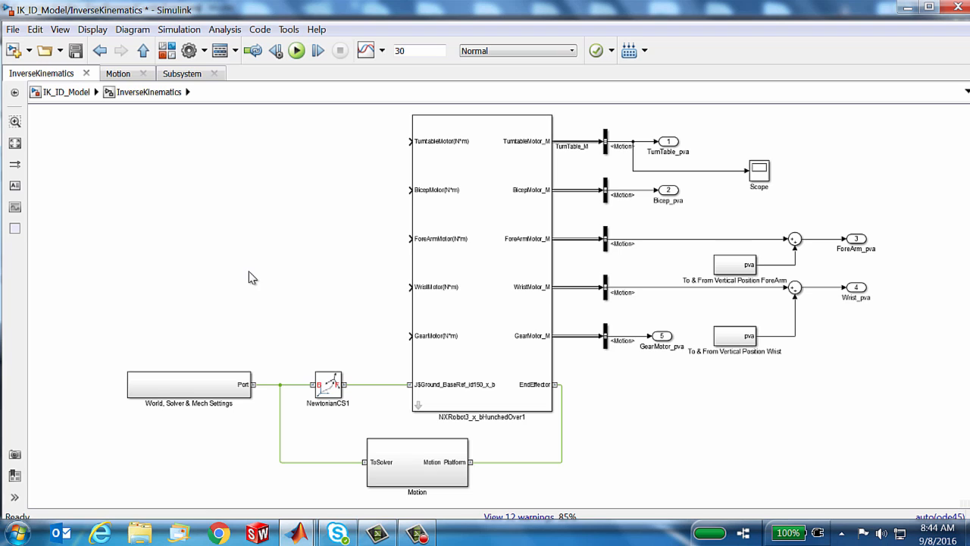
# - Check that NXRobot3_x_bHunchedOver1 uses Force/Torque motion, closing its settings unchanged
pyautogui.click(482, 265)
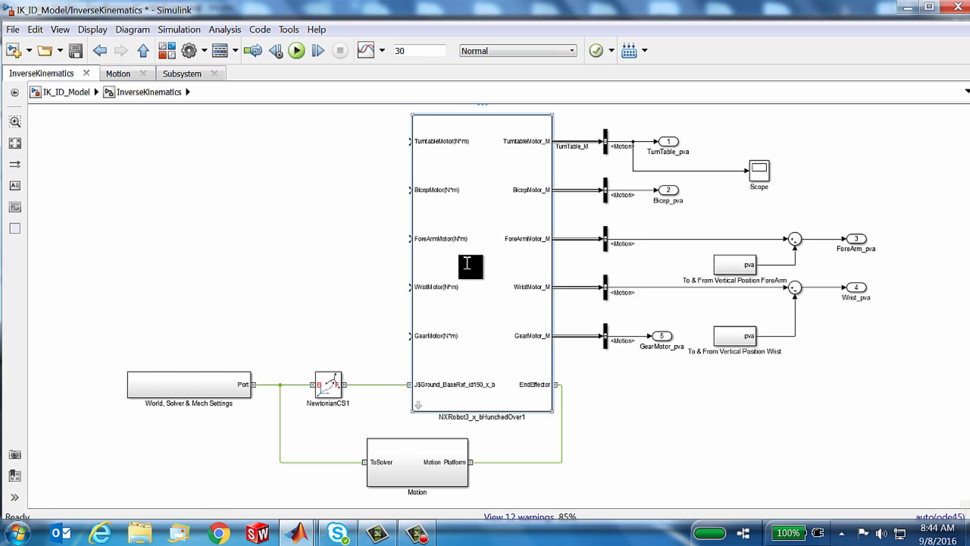
pyautogui.moveTo(498, 334)
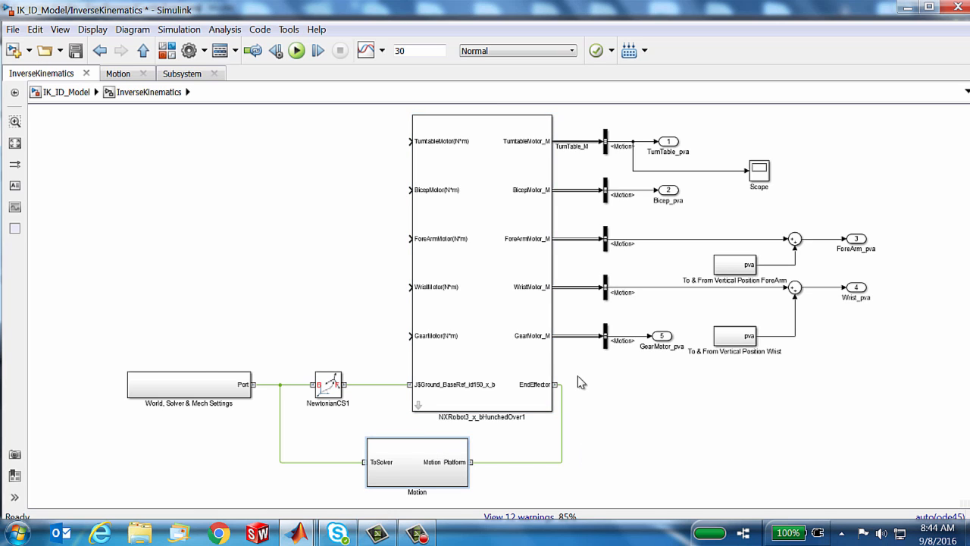
pyautogui.moveTo(485, 468)
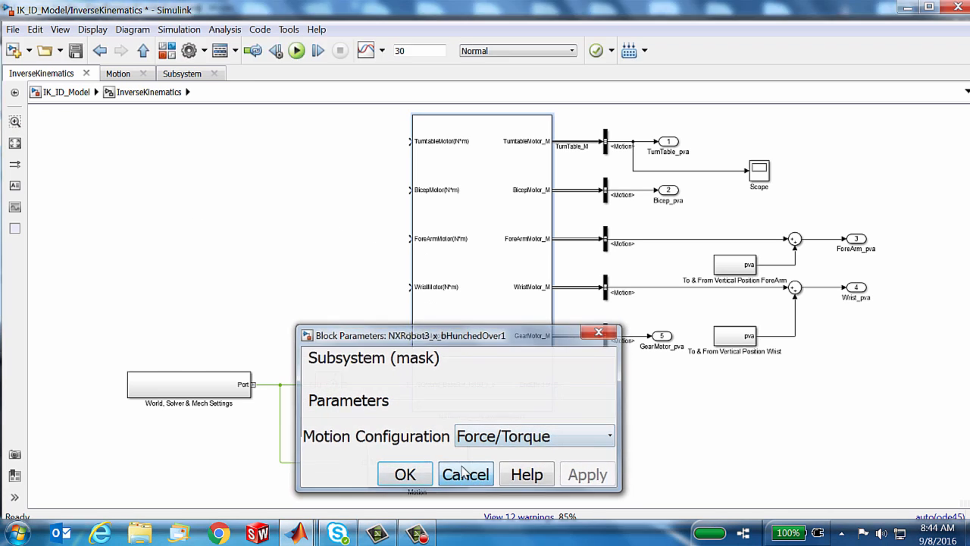
pyautogui.click(466, 473)
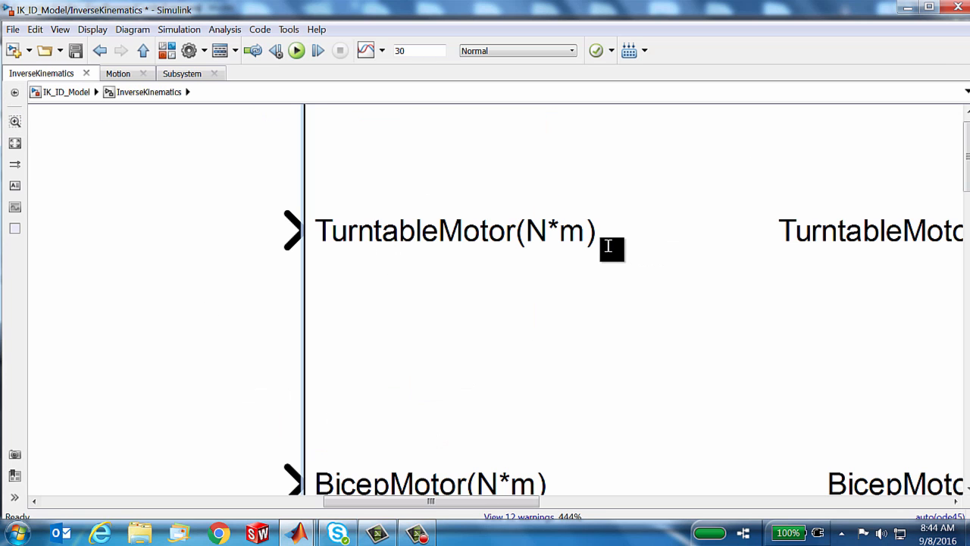
pyautogui.moveTo(59, 129)
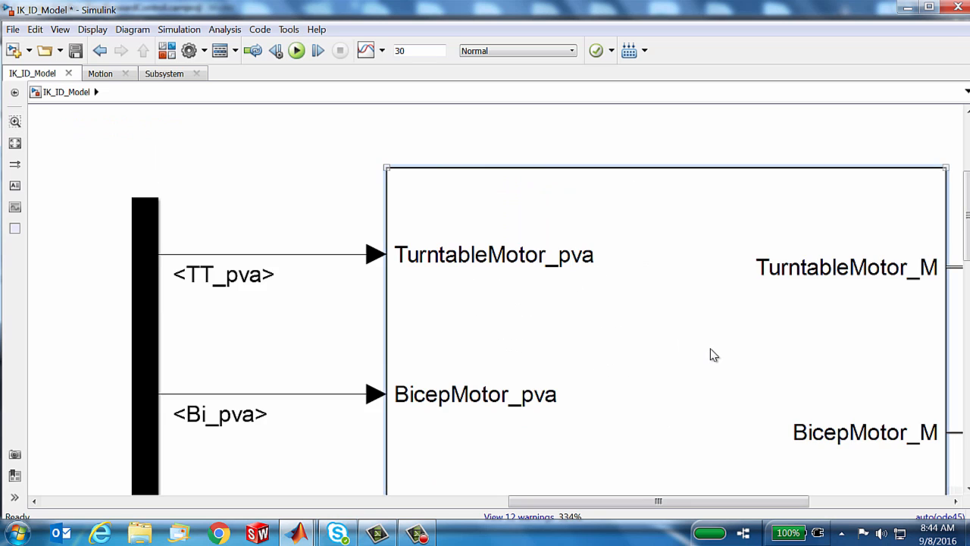
pyautogui.doubleClick(659, 326)
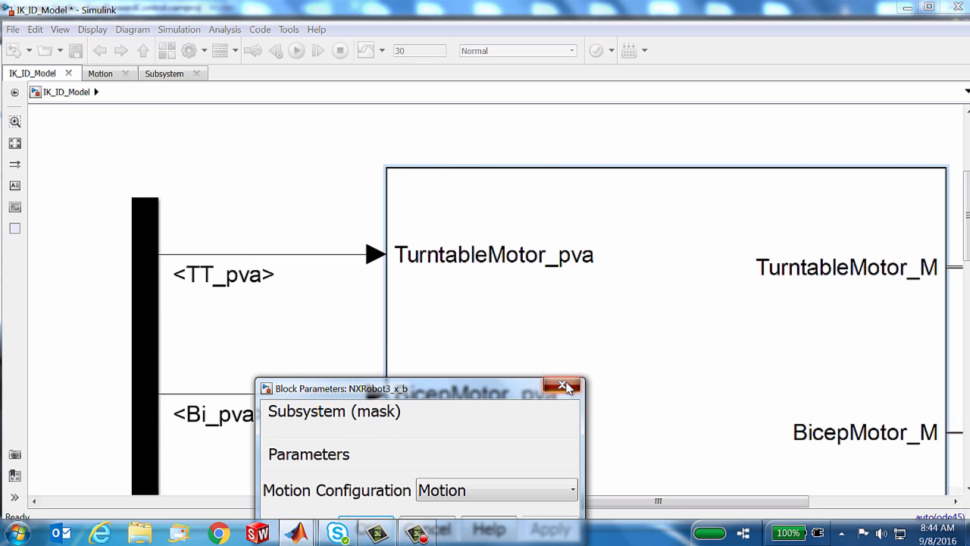
pyautogui.click(563, 386)
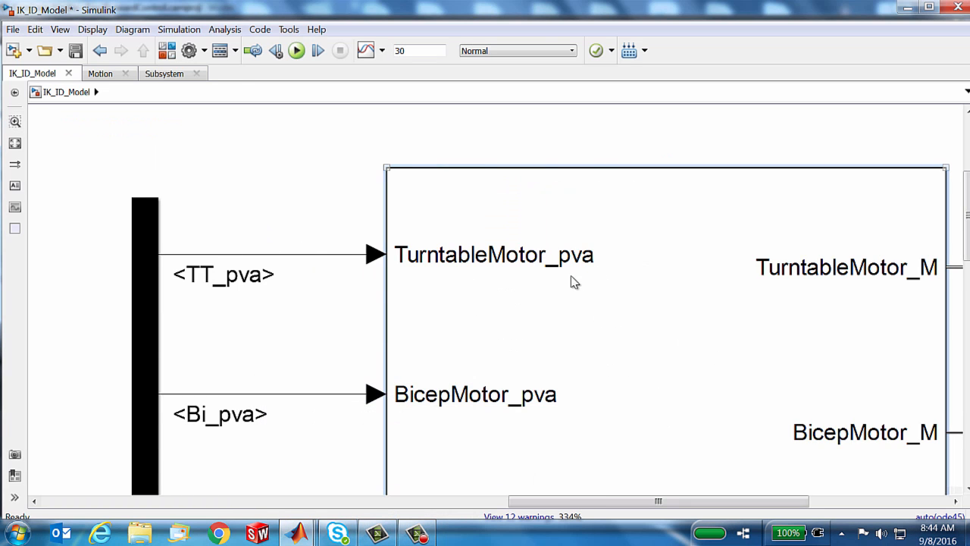
pyautogui.moveTo(591, 267)
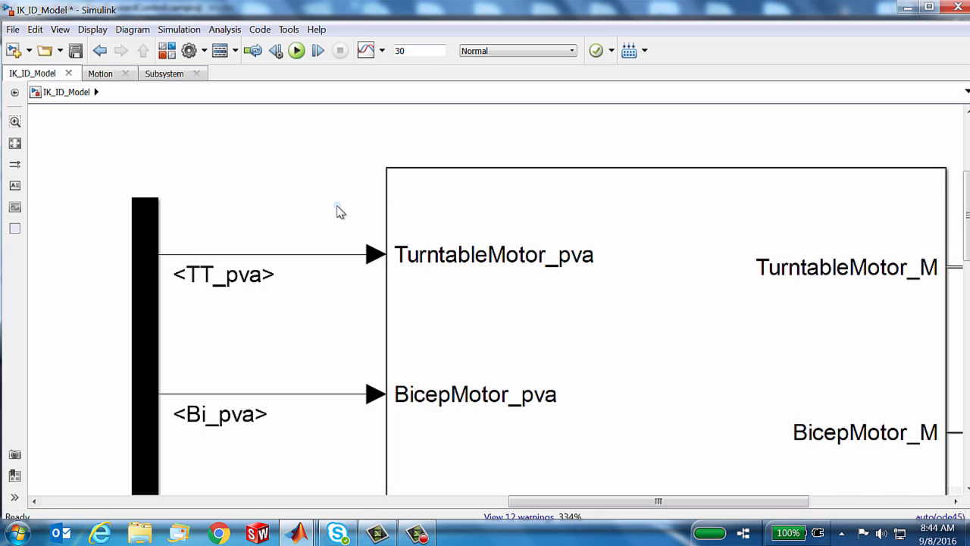
pyautogui.moveTo(313, 213)
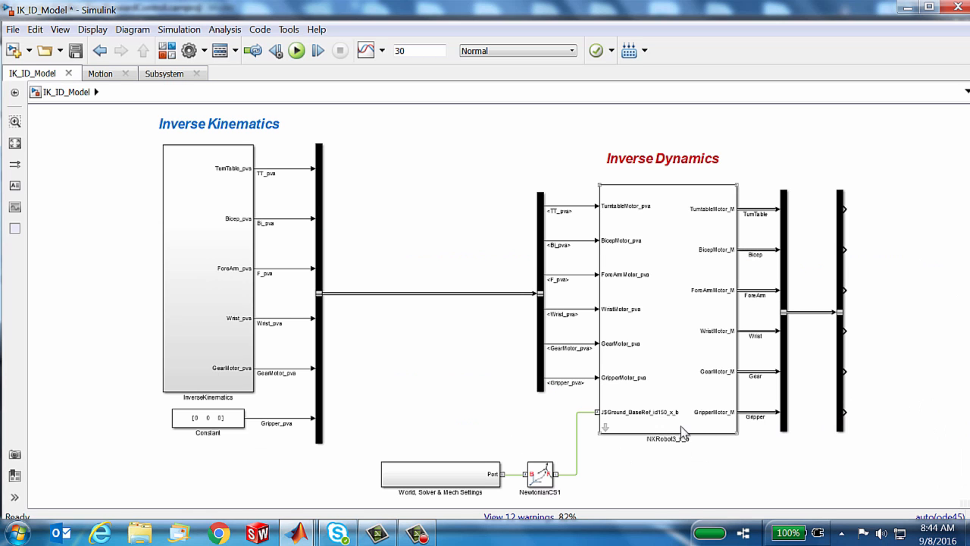
pyautogui.moveTo(678, 438)
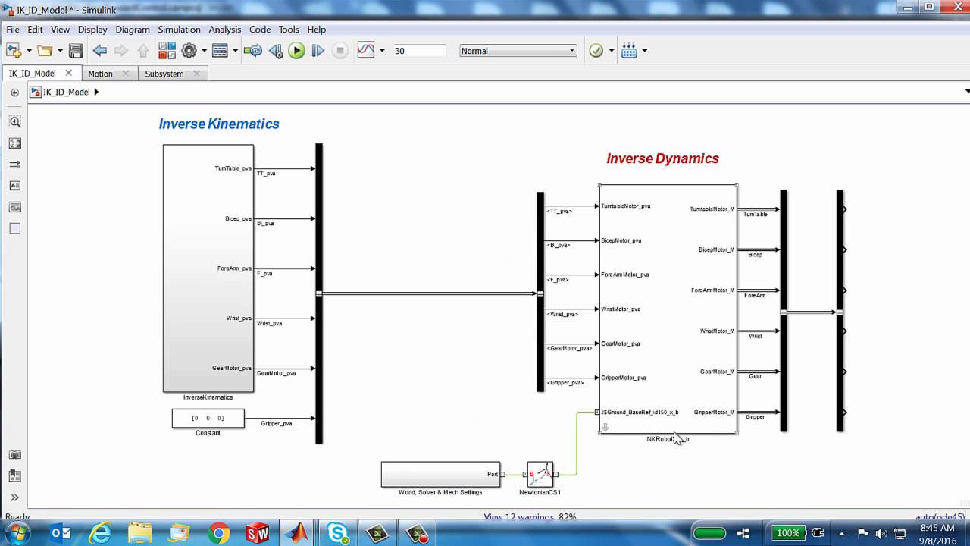
pyautogui.moveTo(686, 409)
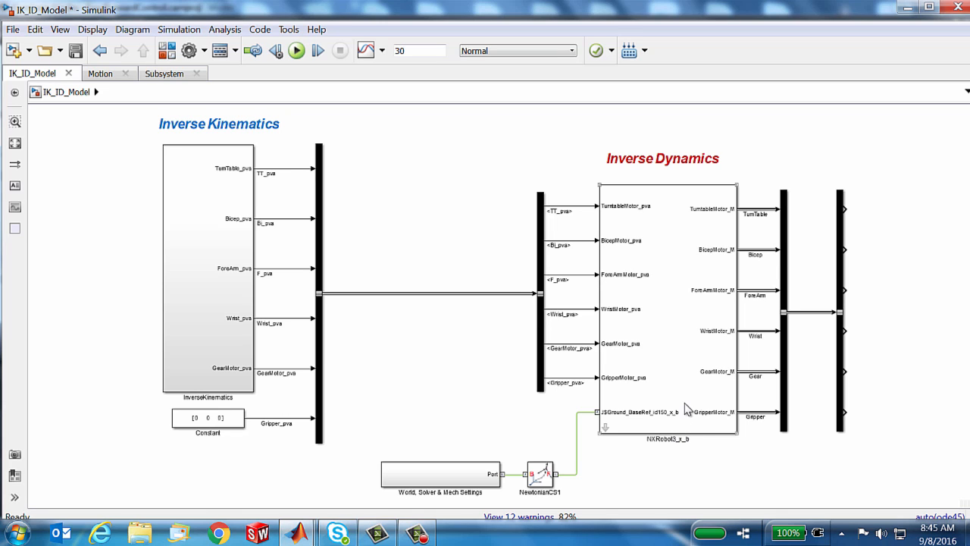
pyautogui.moveTo(685, 397)
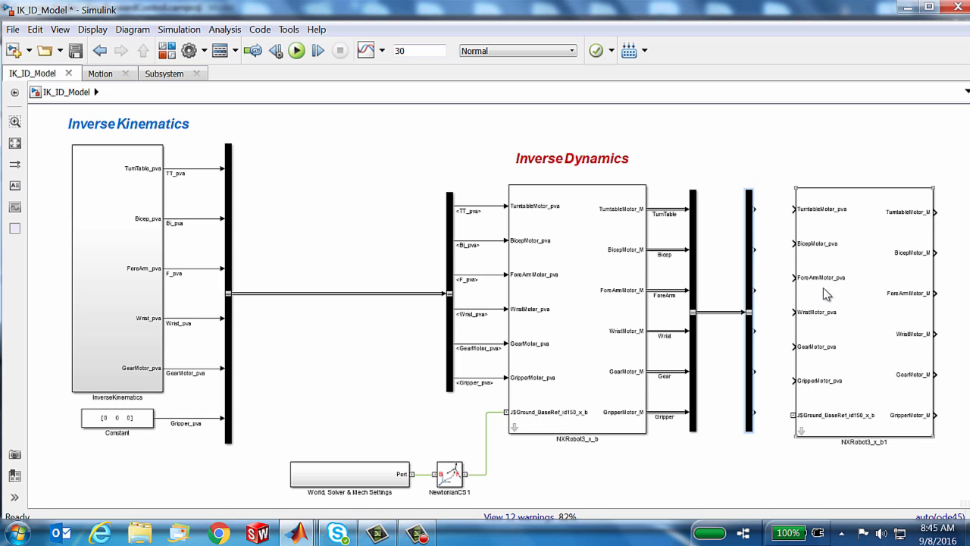
# - Select the pasted NXRobot3_x_b1 robot copy
pyautogui.click(864, 311)
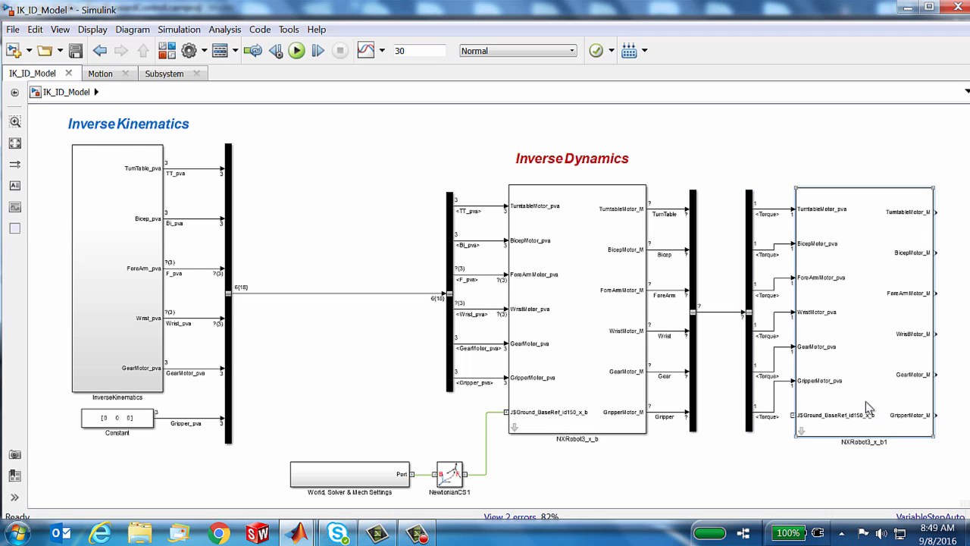
pyautogui.moveTo(837, 408)
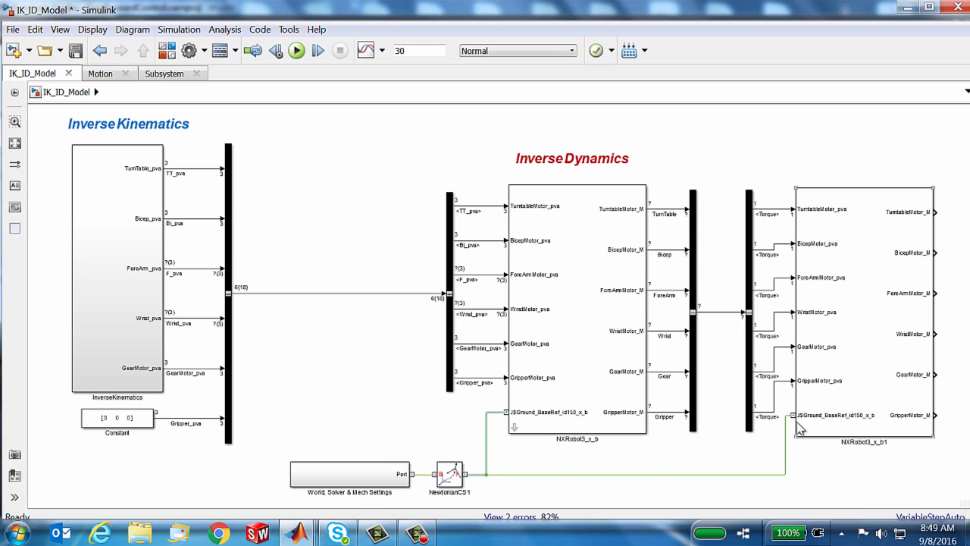
pyautogui.moveTo(780, 453)
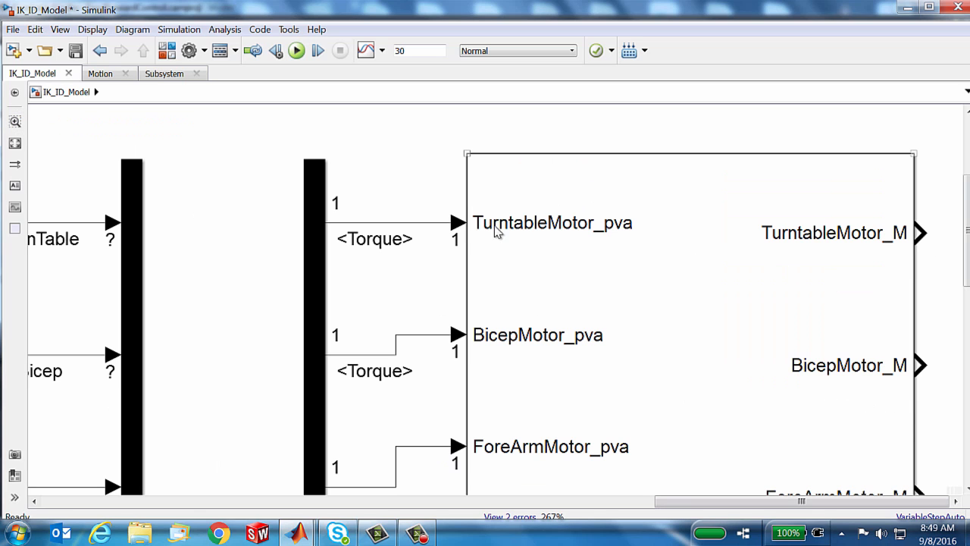
pyautogui.moveTo(568, 231)
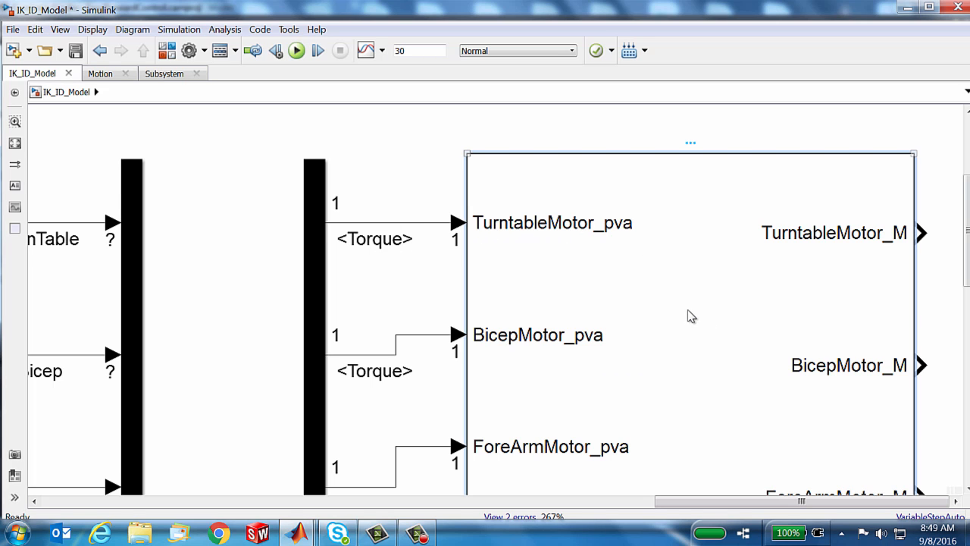
# - Open the NXRobot3_x_b1 block settings to set Force/Torque motion
pyautogui.doubleClick(689, 316)
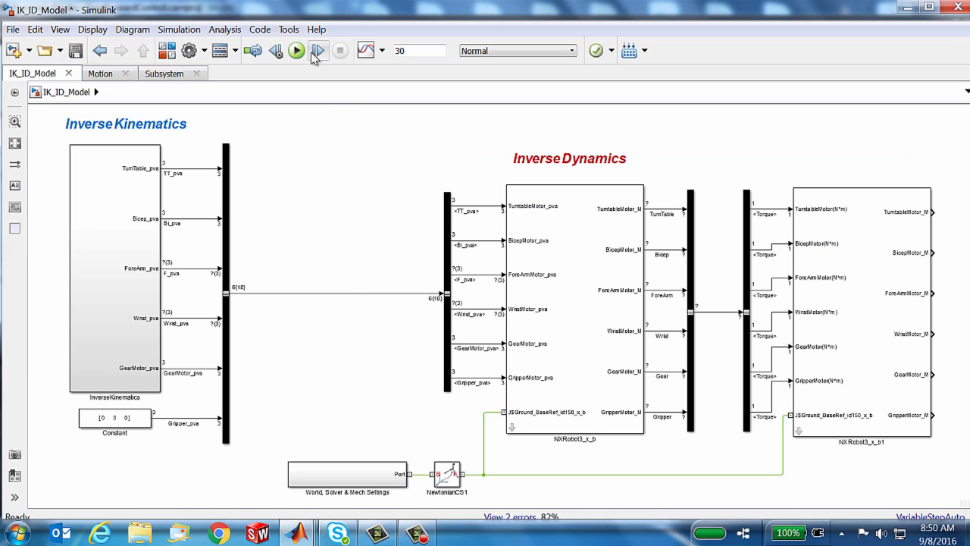
# - Run the simulation to watch both robots, then rewind playback to time 0
pyautogui.click(296, 50)
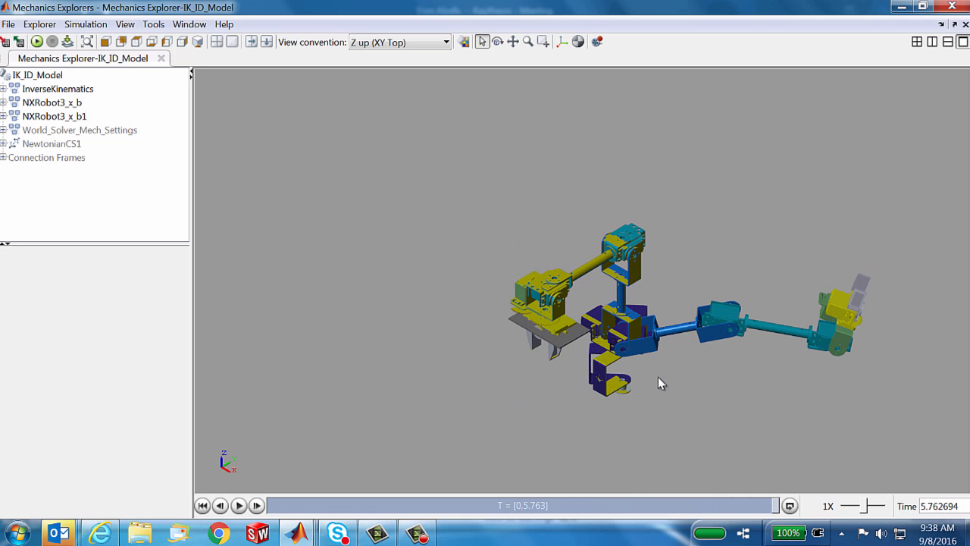
pyautogui.moveTo(847, 348)
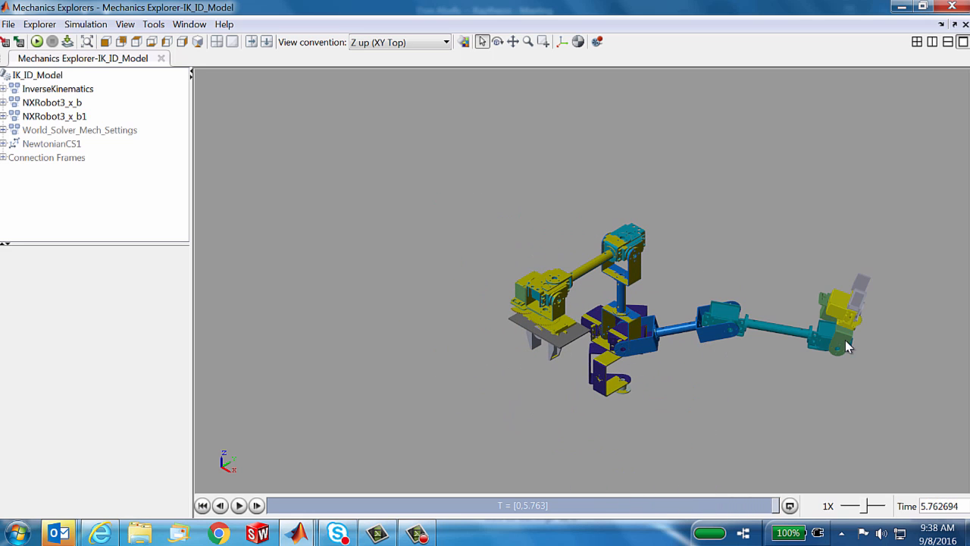
pyautogui.moveTo(521, 288)
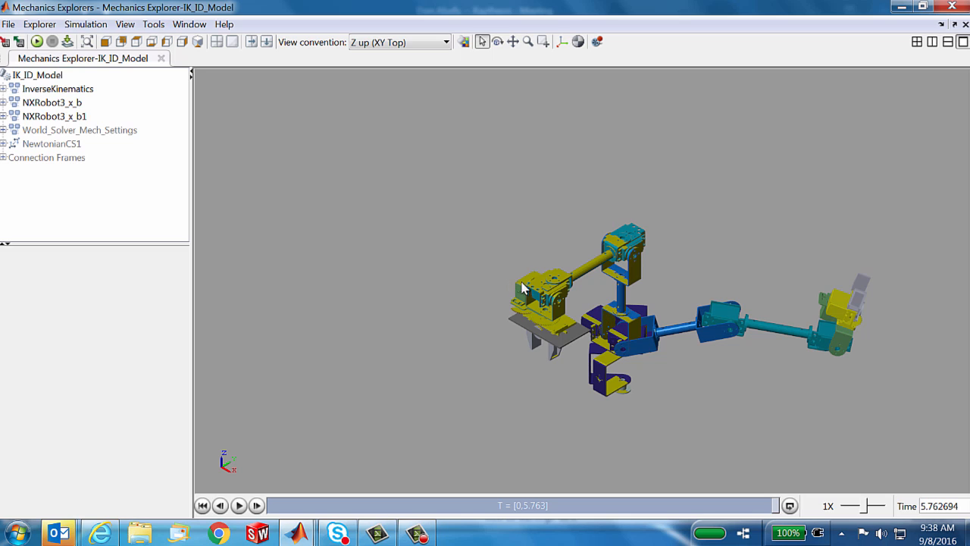
pyautogui.moveTo(529, 314)
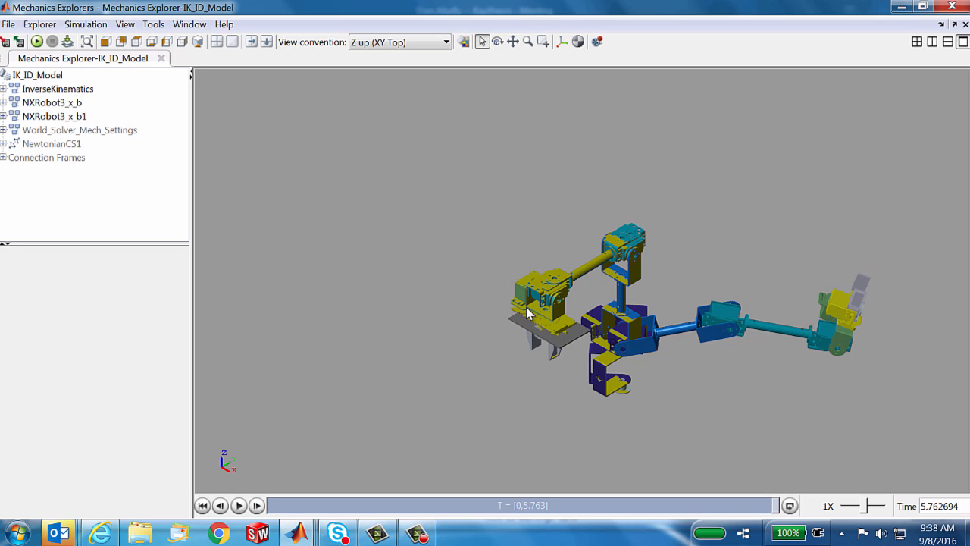
pyautogui.click(202, 505)
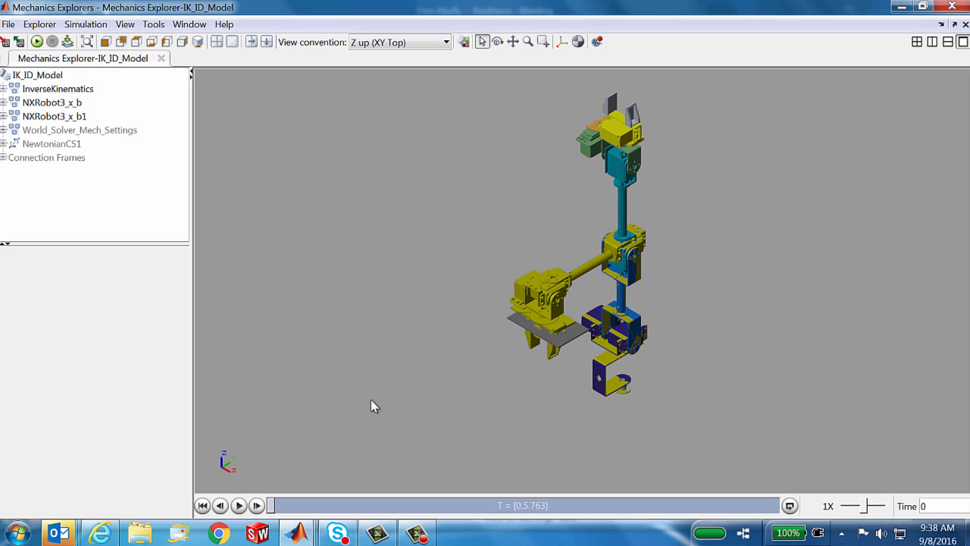
pyautogui.moveTo(606, 328)
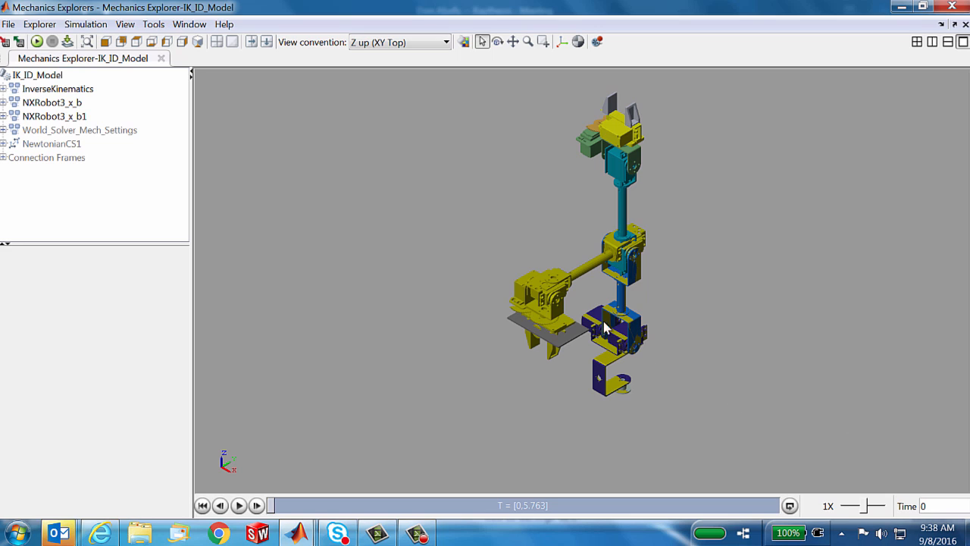
pyautogui.moveTo(604, 262)
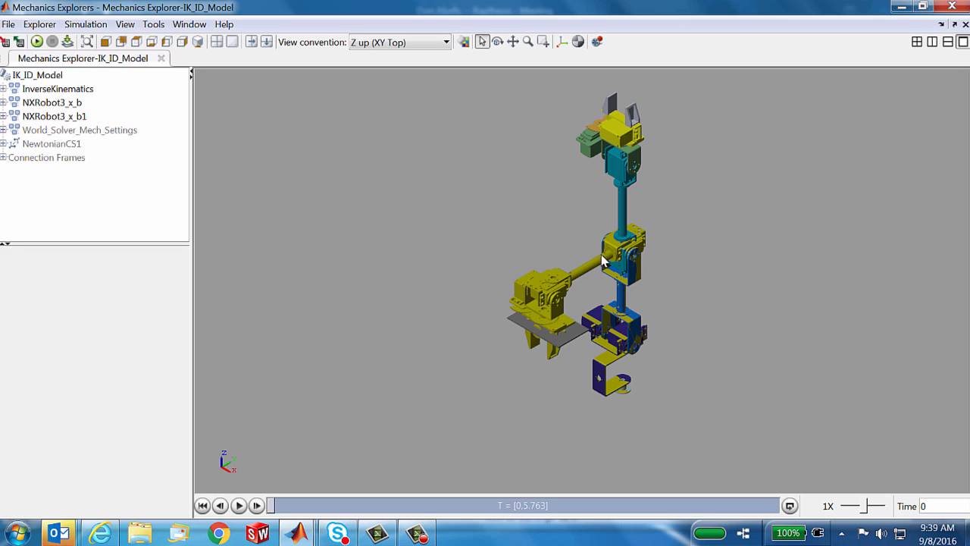
pyautogui.moveTo(597, 160)
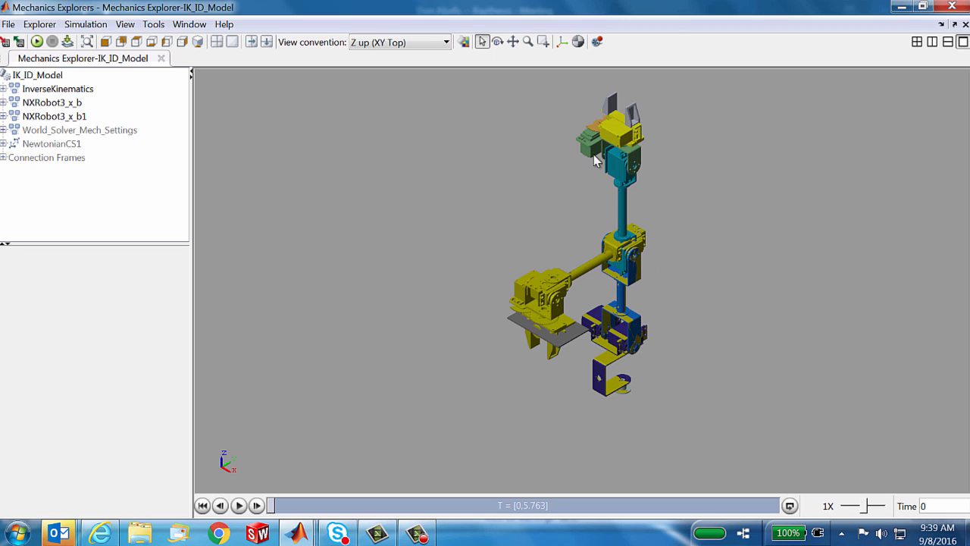
pyautogui.moveTo(667, 254)
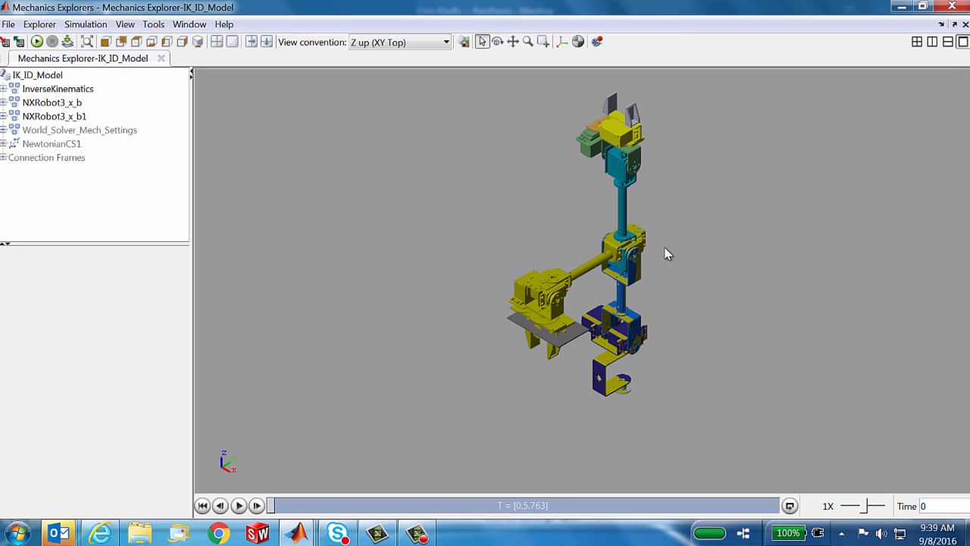
pyautogui.moveTo(623, 306)
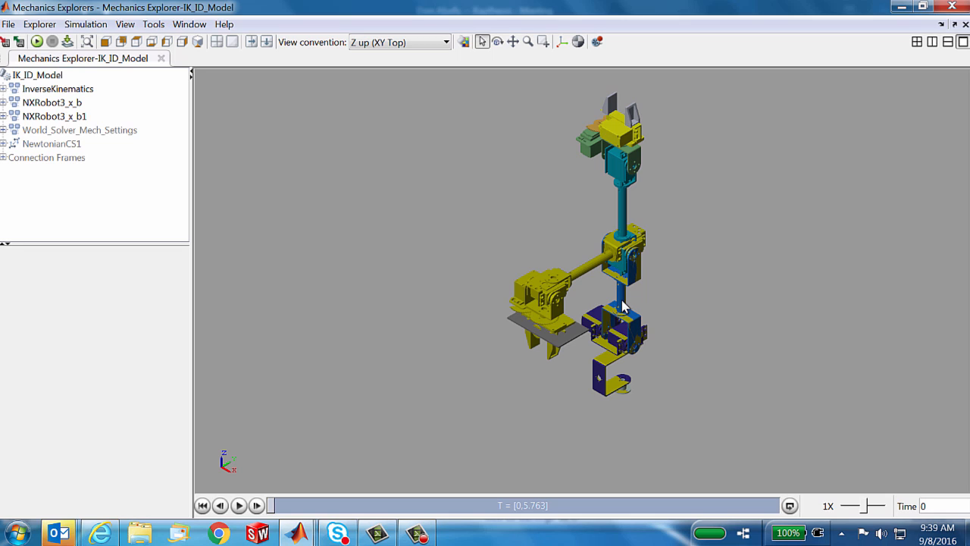
pyautogui.moveTo(626, 237)
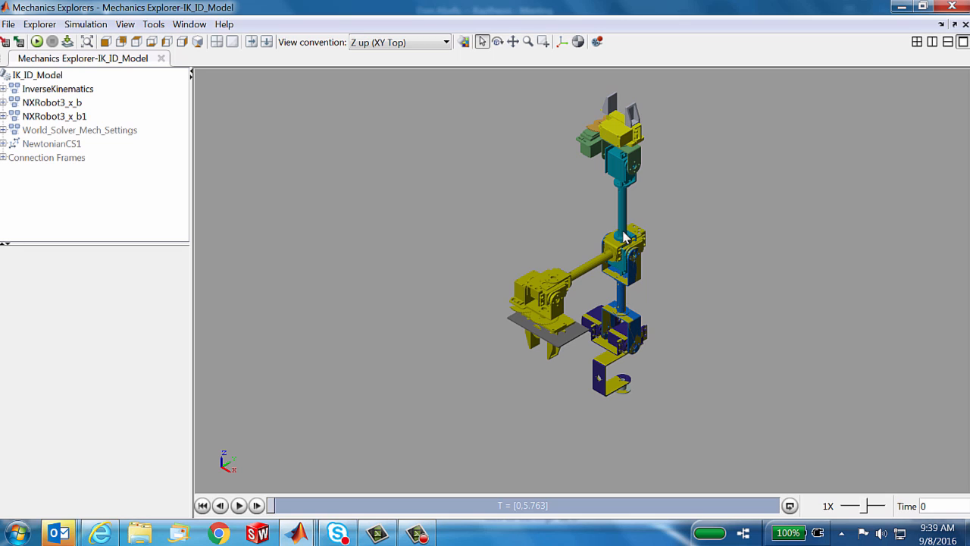
pyautogui.moveTo(628, 151)
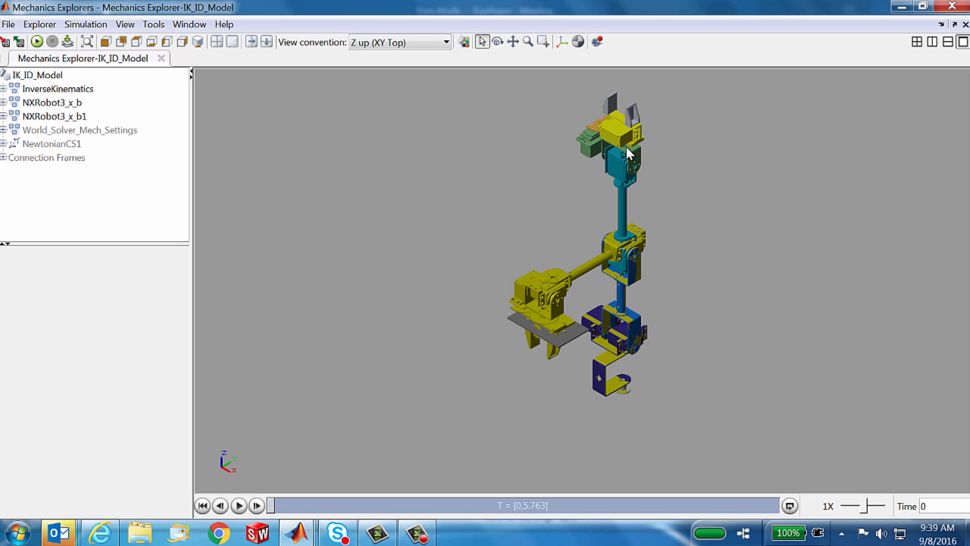
pyautogui.moveTo(629, 151)
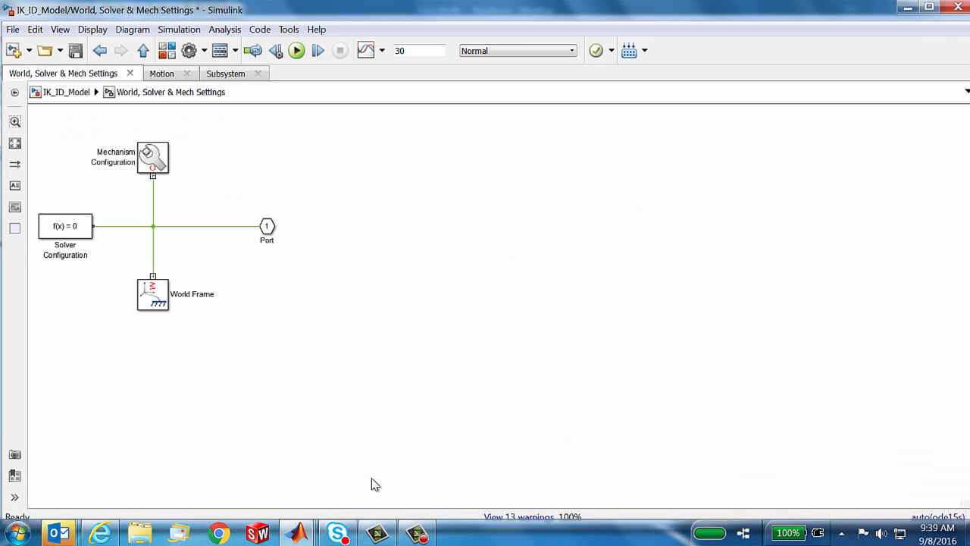
# - Set Mechanism Configuration gravity to [0 0 -9.80665]*0 and confirm
pyautogui.doubleClick(152, 157)
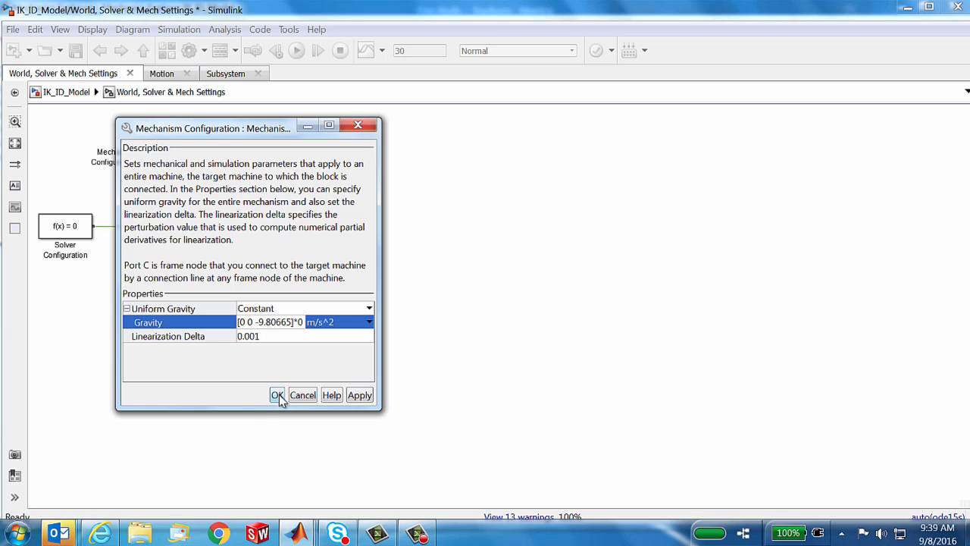
pyautogui.click(278, 395)
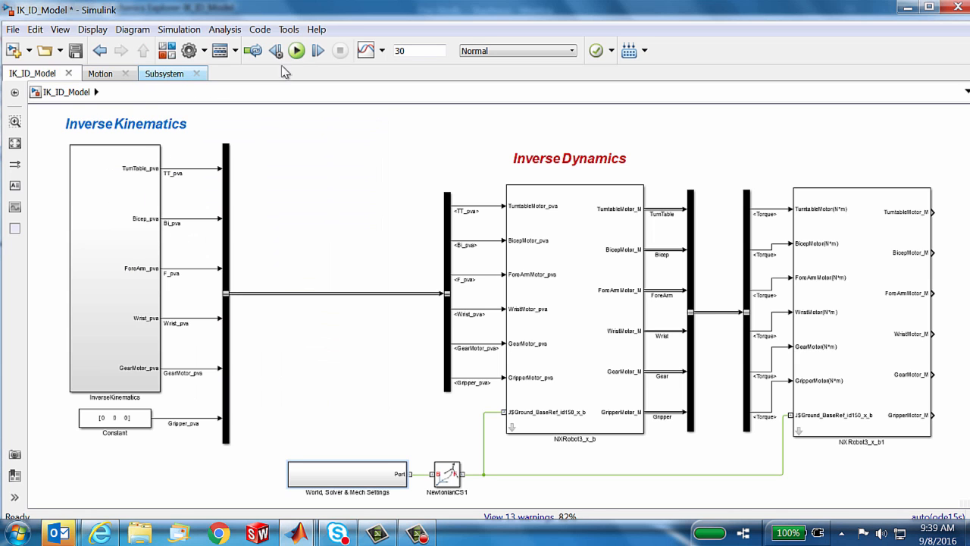
# - Rerun the zero-gravity simulation and pause the robot animation in Mechanics Explorer
pyautogui.click(295, 50)
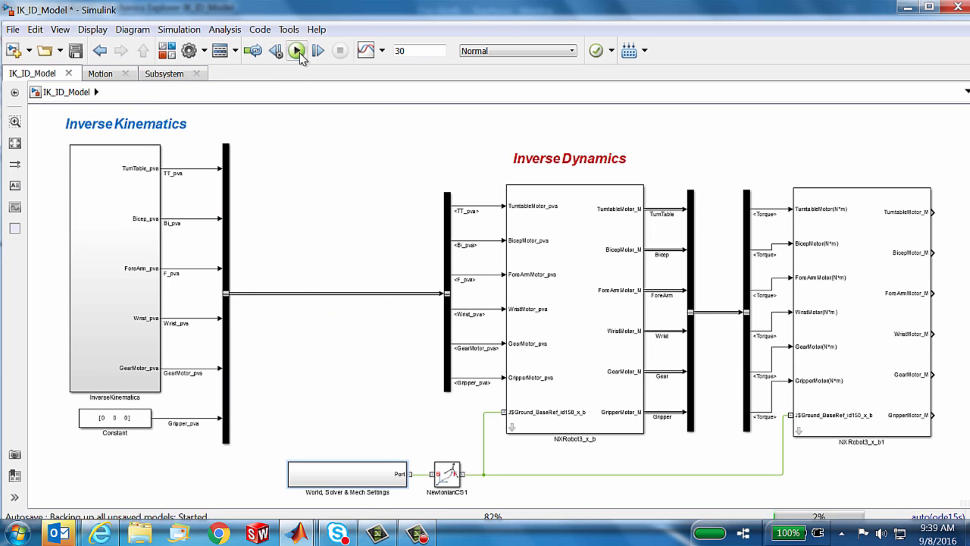
pyautogui.click(296, 50)
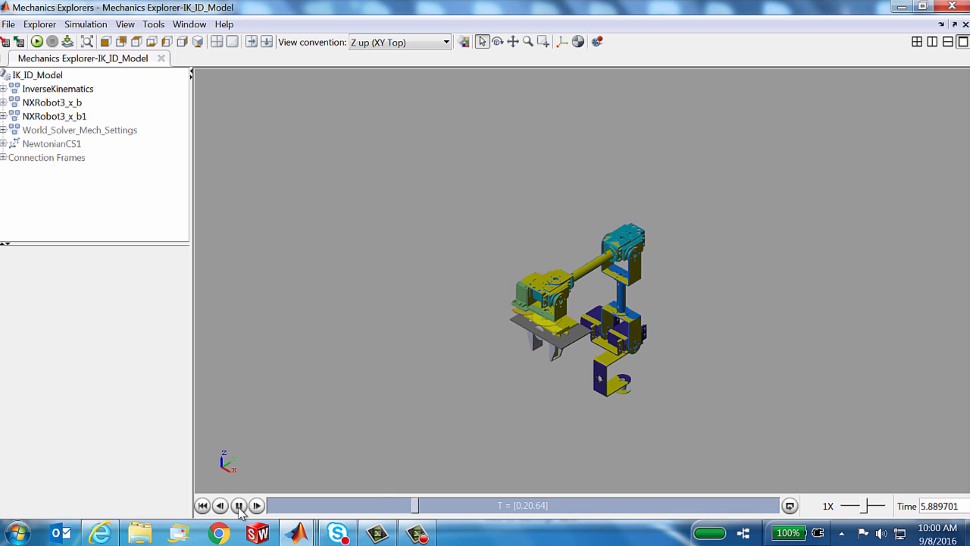
pyautogui.click(239, 506)
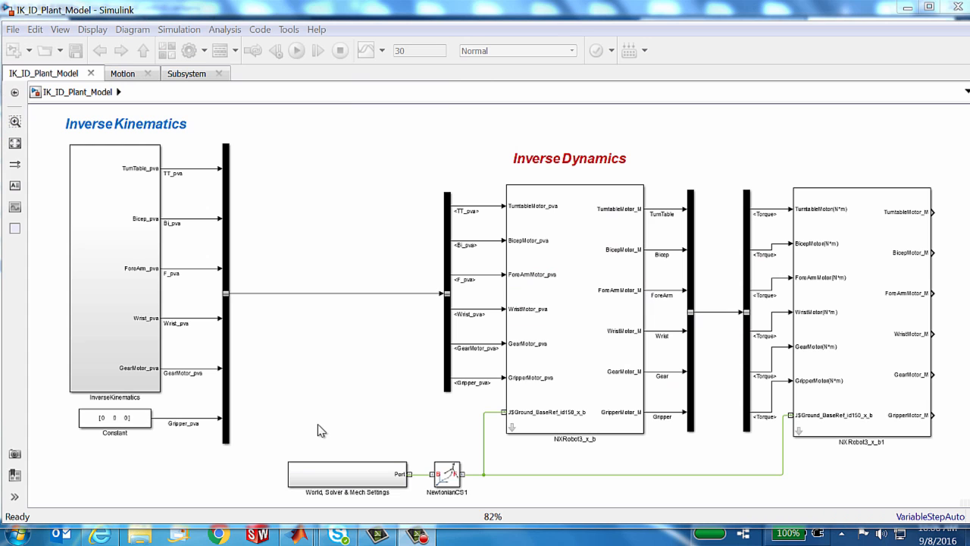
pyautogui.moveTo(42, 122)
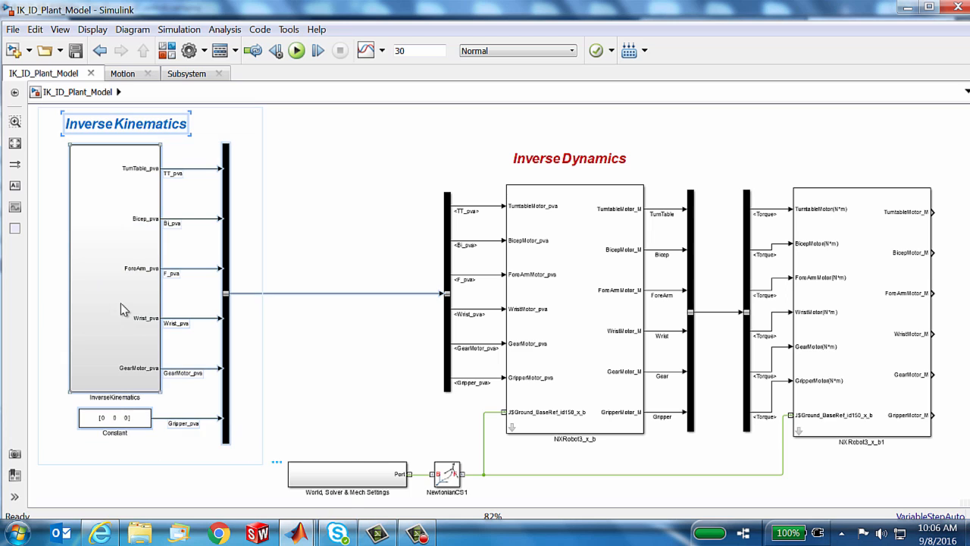
# - Turn the inverse kinematics blocks into a MotionTrajectoryPlan subsystem and reposition it
pyautogui.rightClick(125, 309)
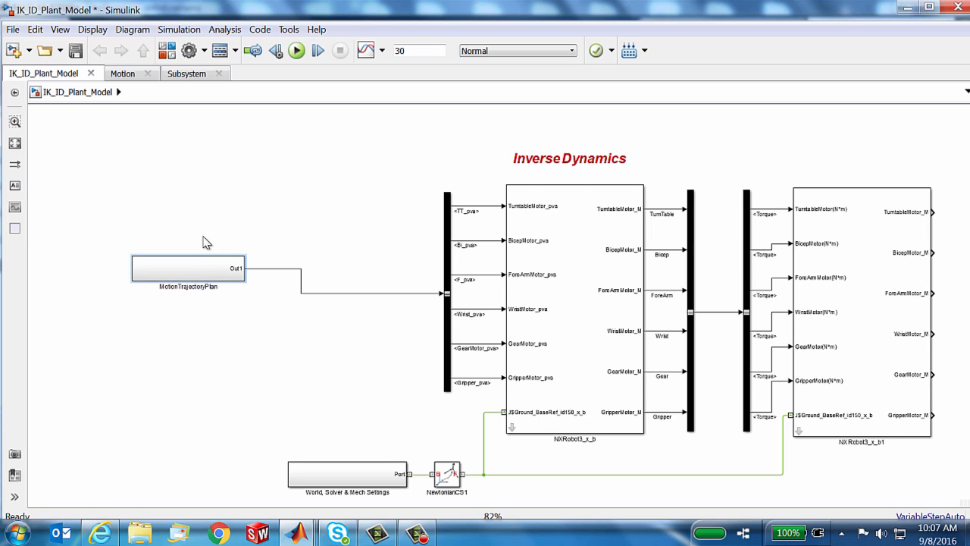
pyautogui.moveTo(188, 269); pyautogui.dragTo(185, 294)
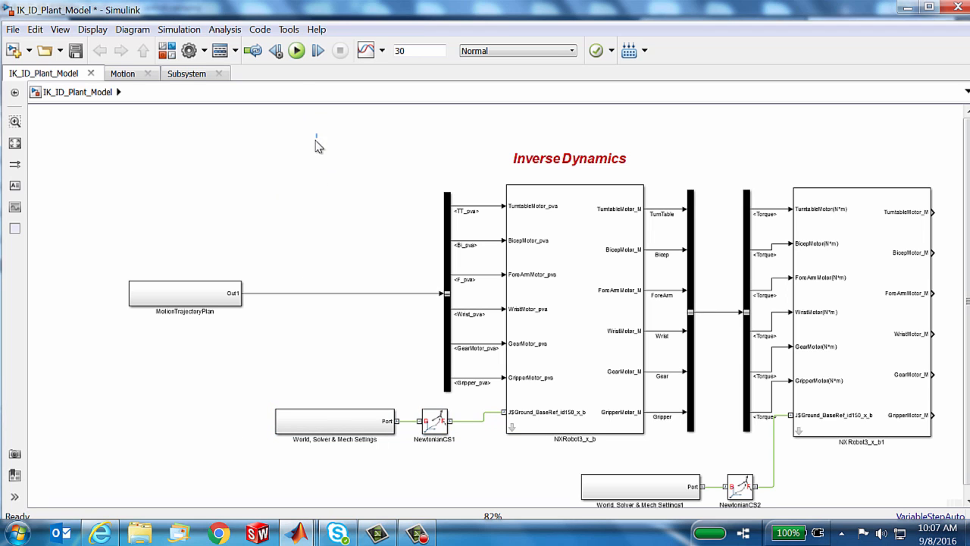
# - Box-select the inverse dynamics blocks and create a subsystem from them
pyautogui.moveTo(319, 136); pyautogui.dragTo(709, 451)
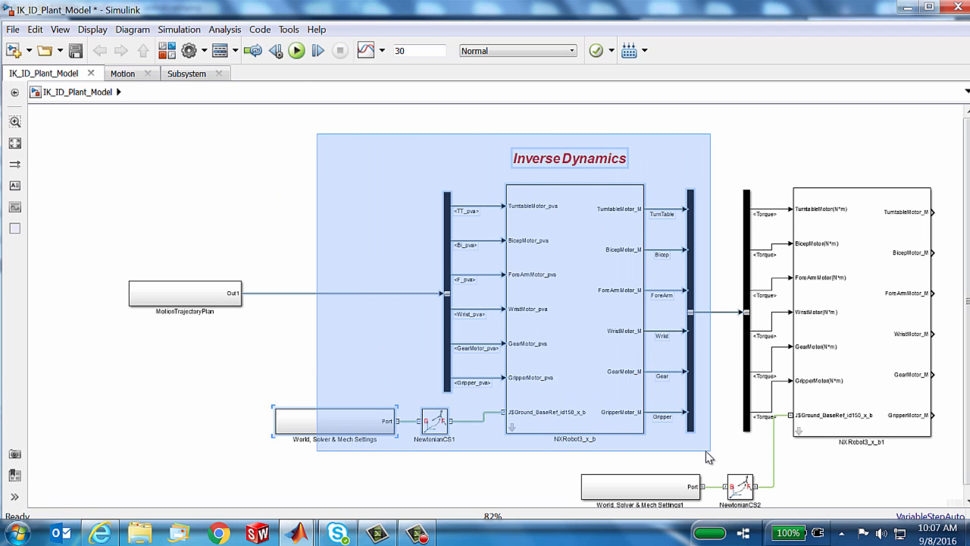
pyautogui.rightClick(574, 318)
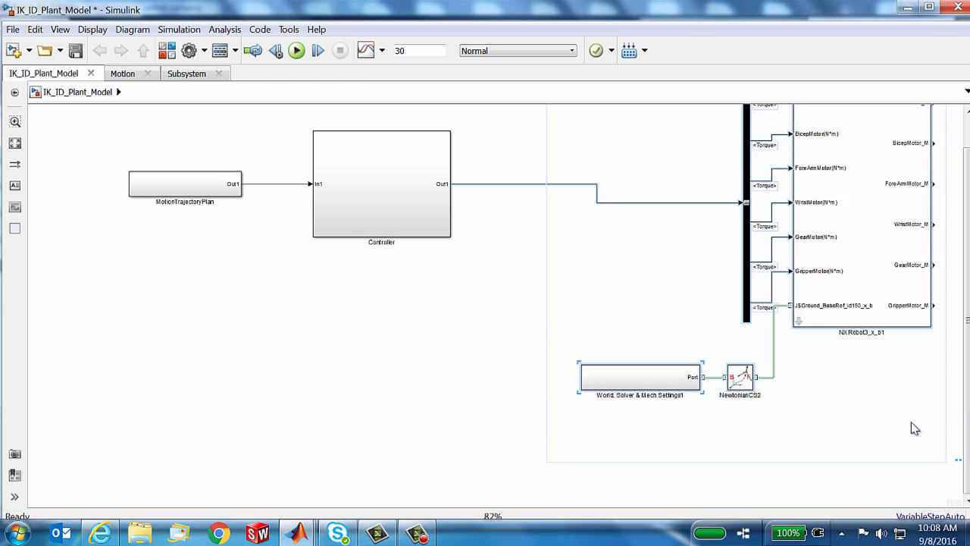
# - Make the remaining robot blocks a subsystem, placed beside Controller and enlarged
pyautogui.rightClick(639, 377)
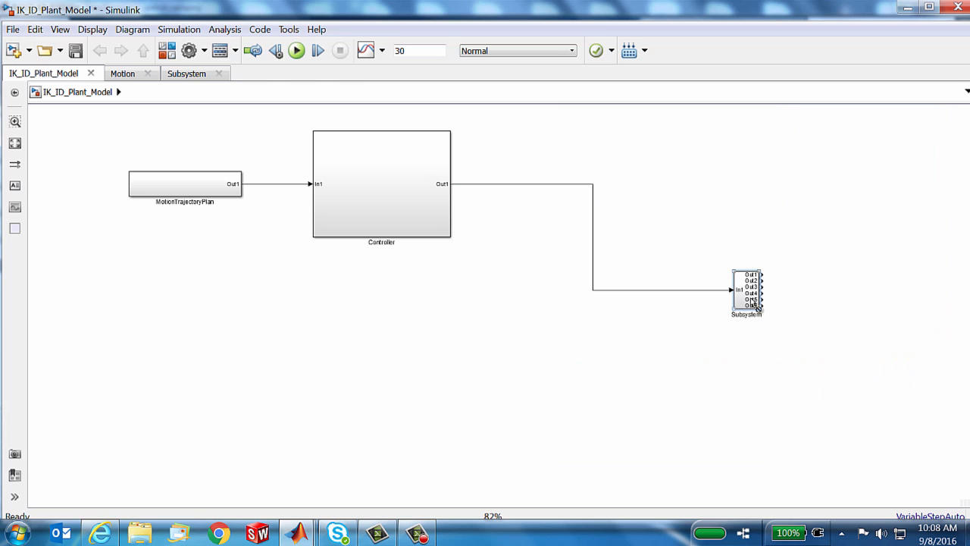
pyautogui.moveTo(747, 292); pyautogui.dragTo(546, 186)
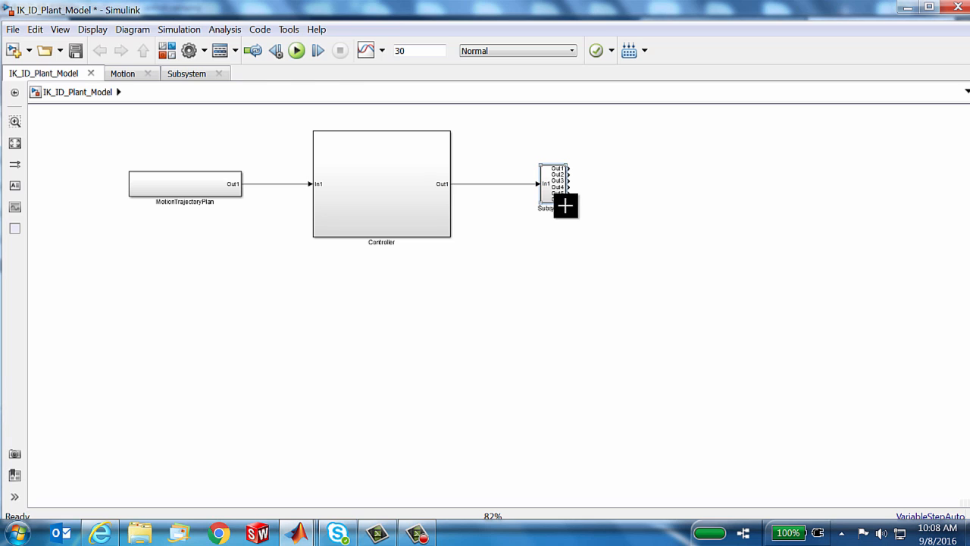
pyautogui.moveTo(565, 203); pyautogui.dragTo(564, 339)
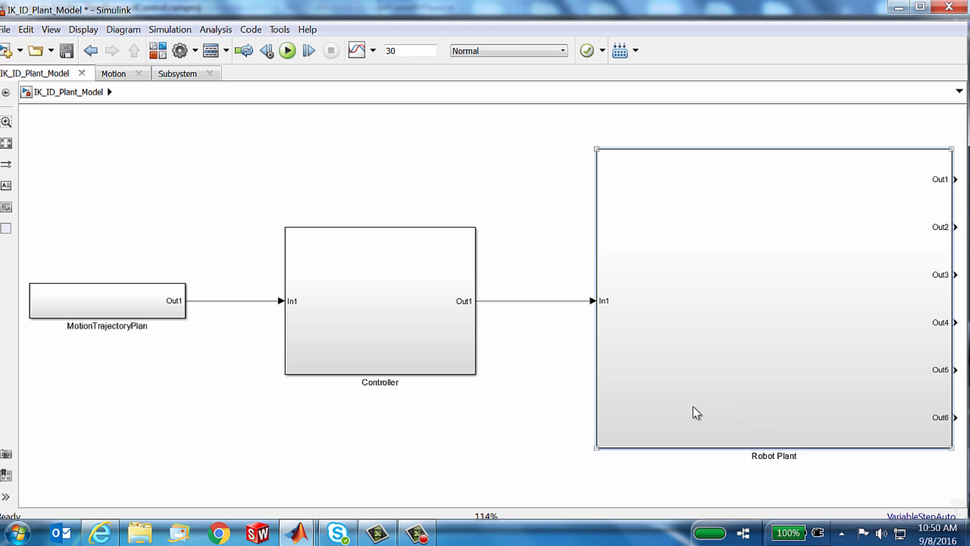
# - Open Robot Plant and select its six outport blocks Out1–Out6 for deletion
pyautogui.doubleClick(773, 296)
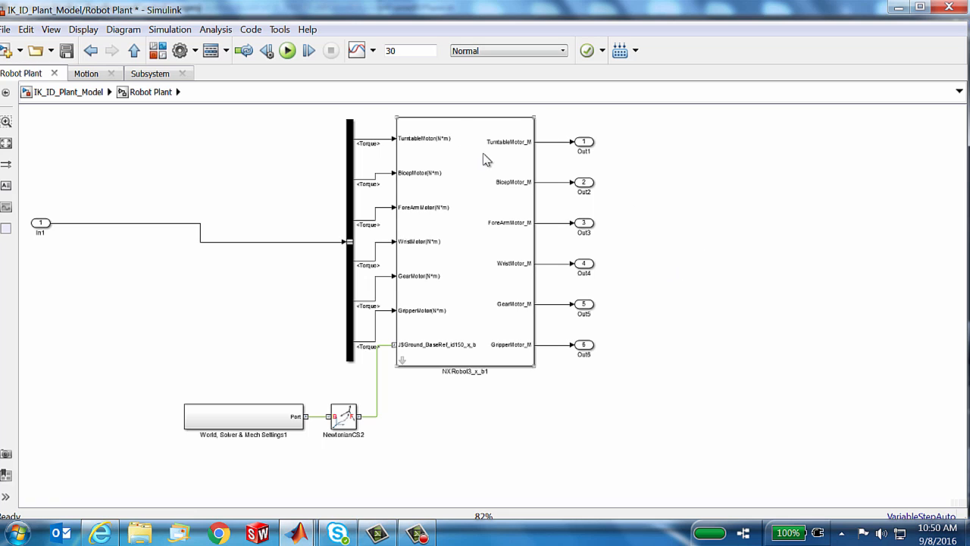
pyautogui.click(464, 243)
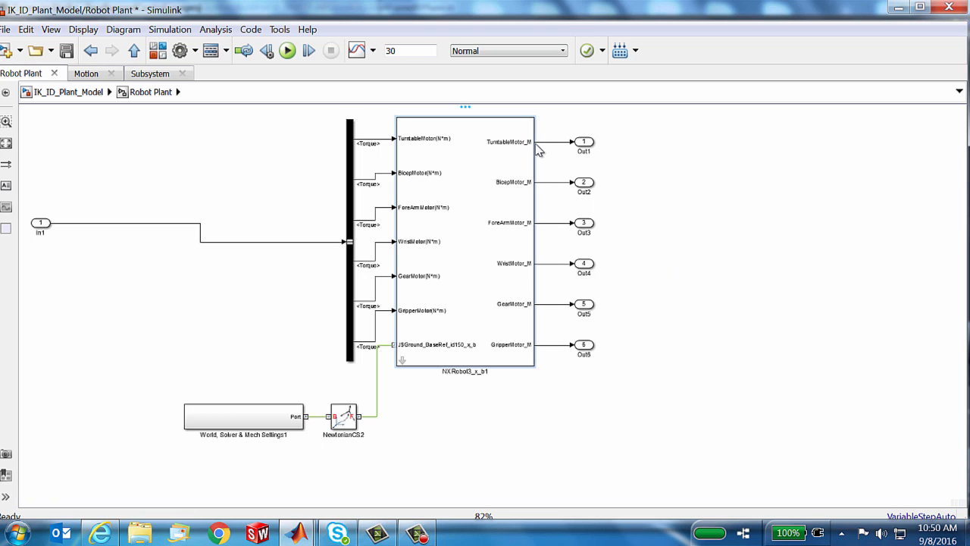
pyautogui.moveTo(545, 148)
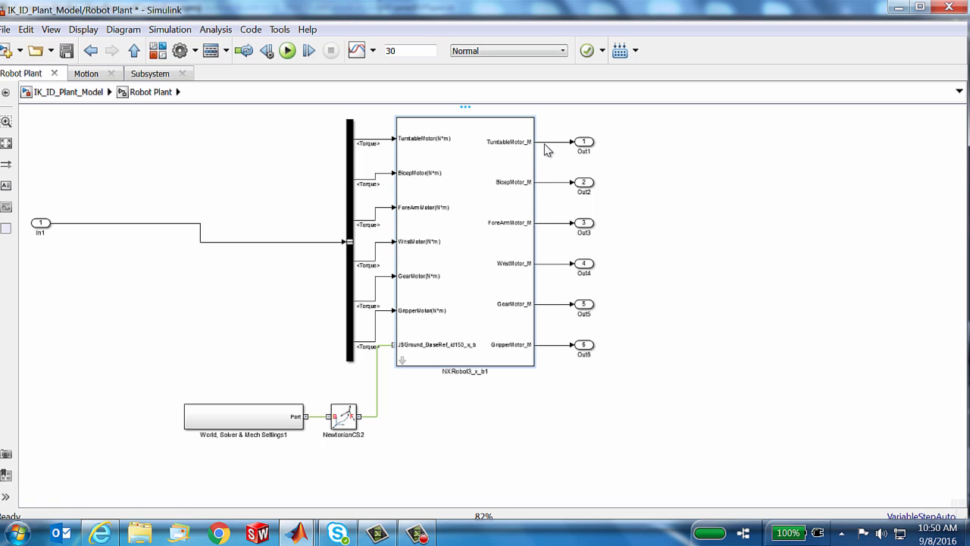
pyautogui.moveTo(558, 132)
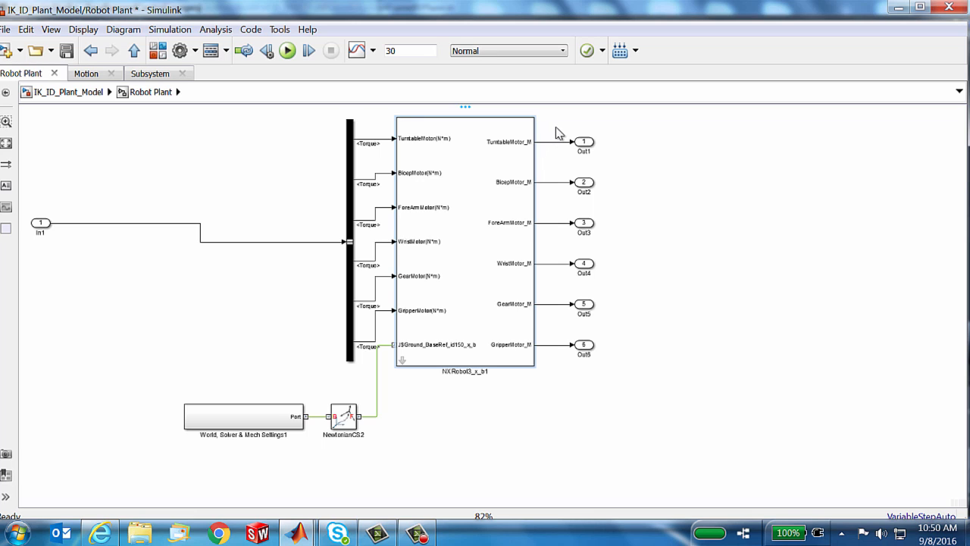
pyautogui.moveTo(575, 139)
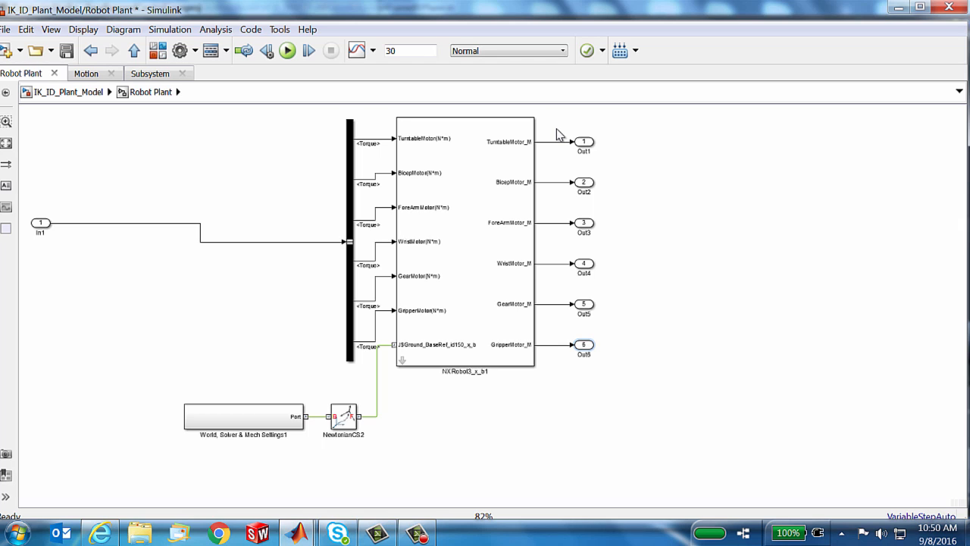
pyautogui.moveTo(557, 129); pyautogui.dragTo(640, 383)
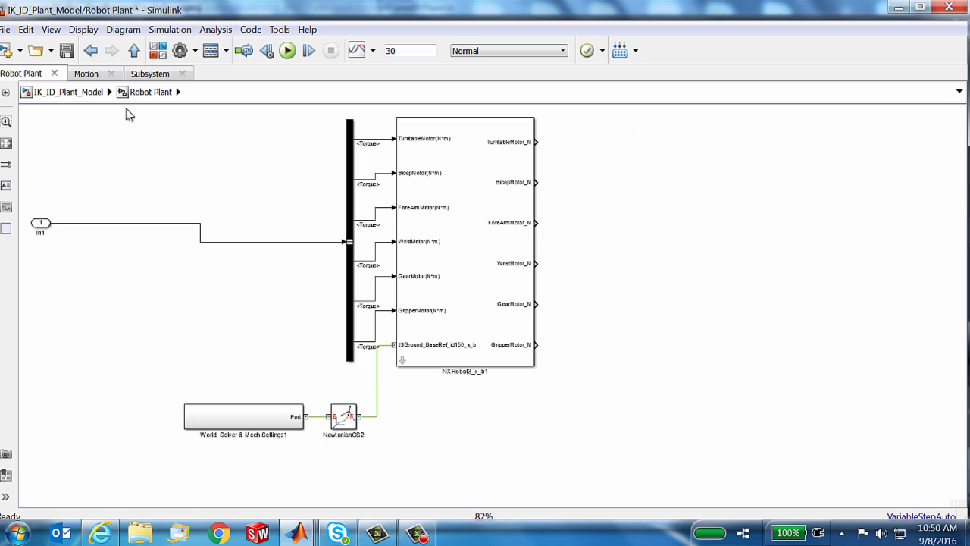
pyautogui.moveTo(68, 92)
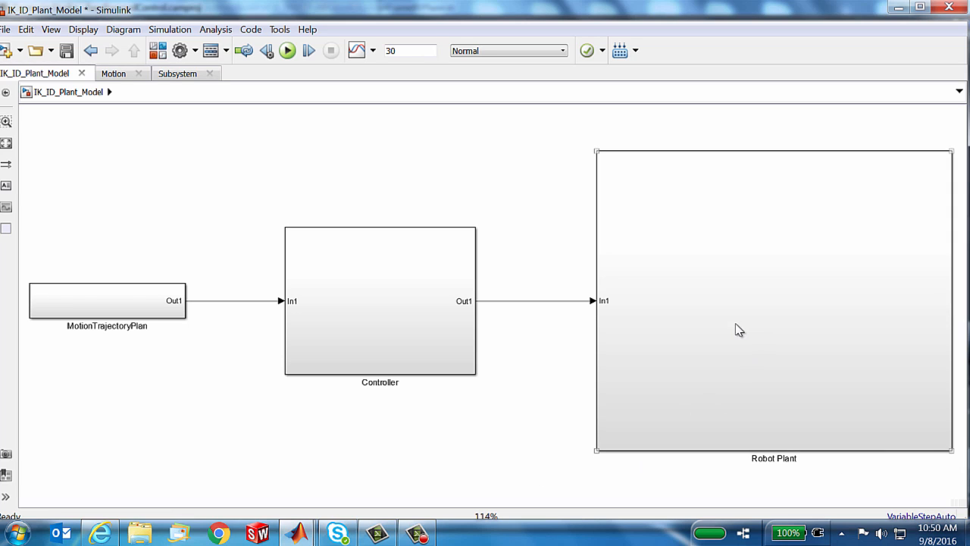
pyautogui.moveTo(827, 318)
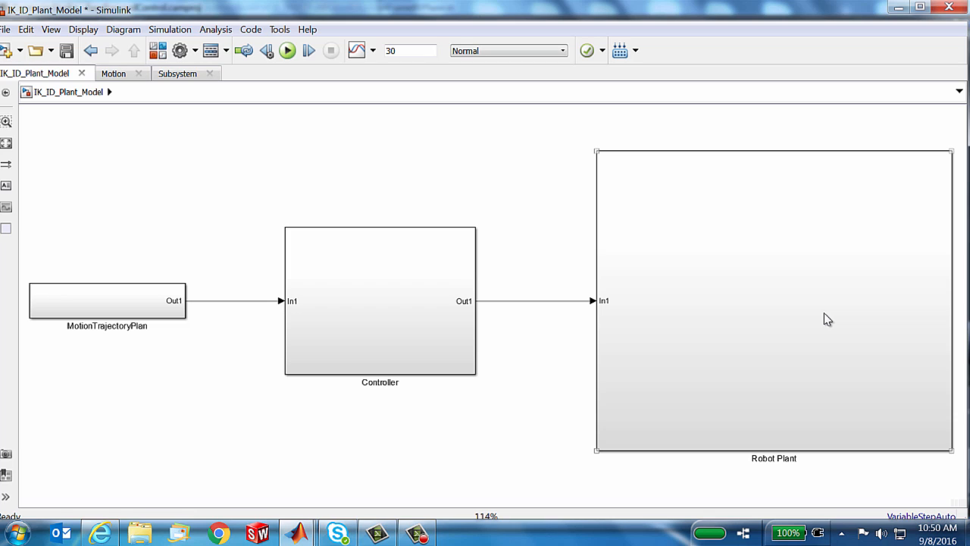
pyautogui.moveTo(834, 318)
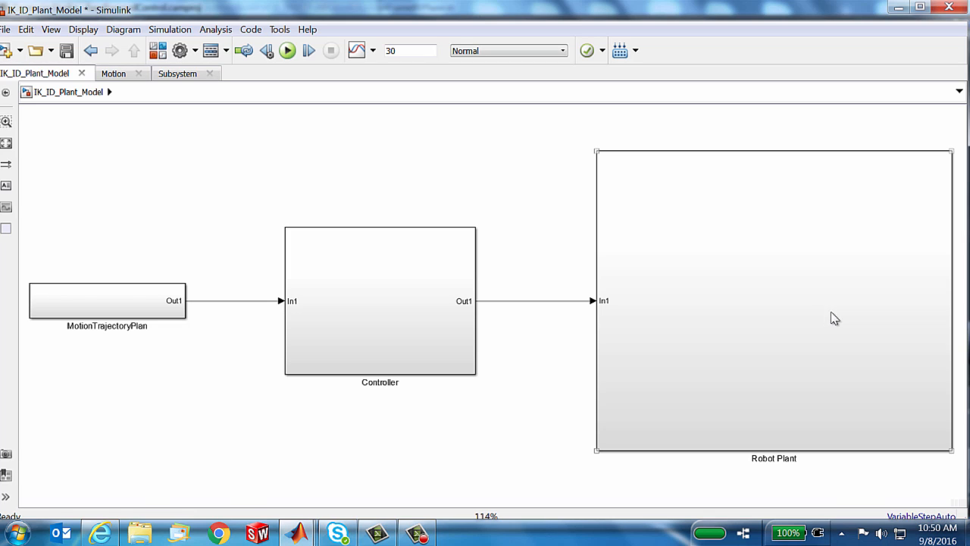
# - Select the Robot Plant subsystem block in IK_ID_Plant_Model
pyautogui.click(379, 303)
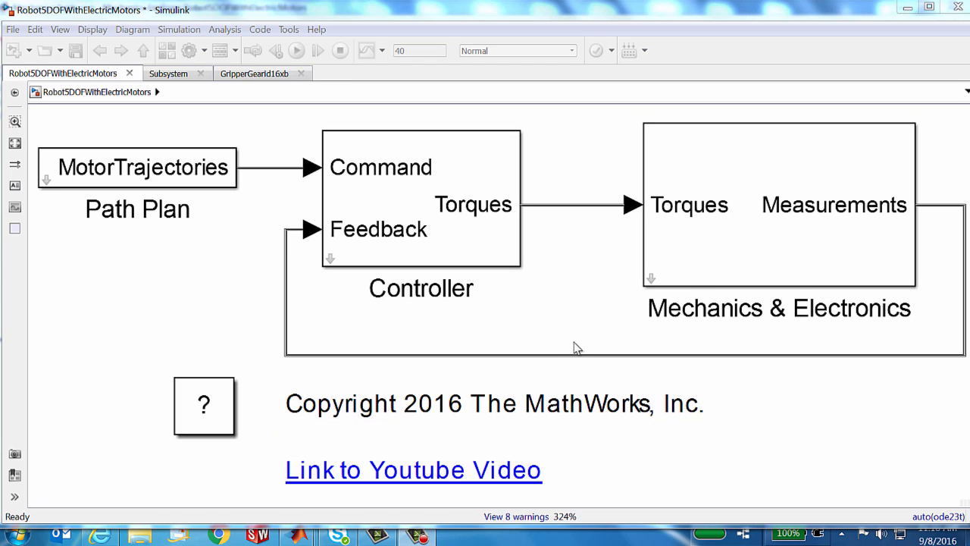
pyautogui.moveTo(575, 361)
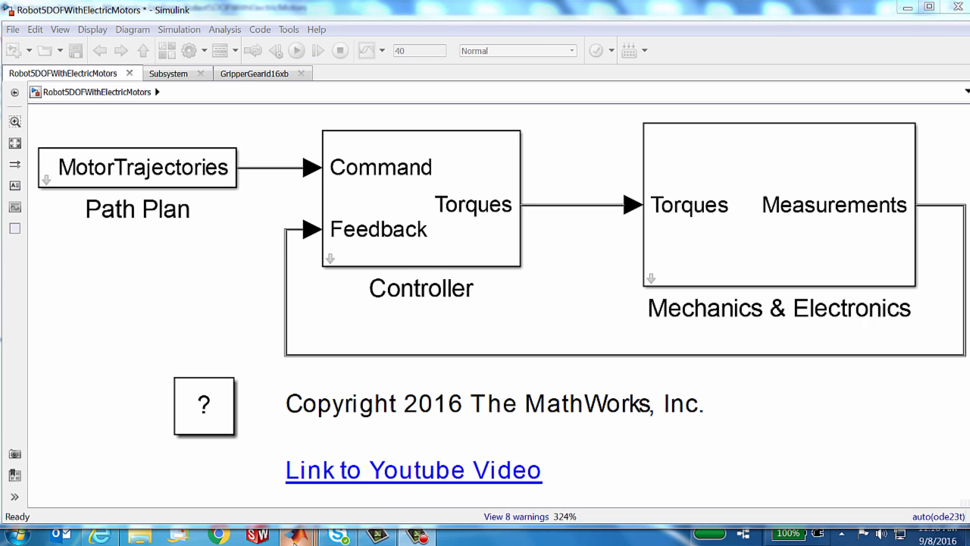
# - Play and pause the robot arm animation repeatedly through about 26 seconds
pyautogui.click(296, 50)
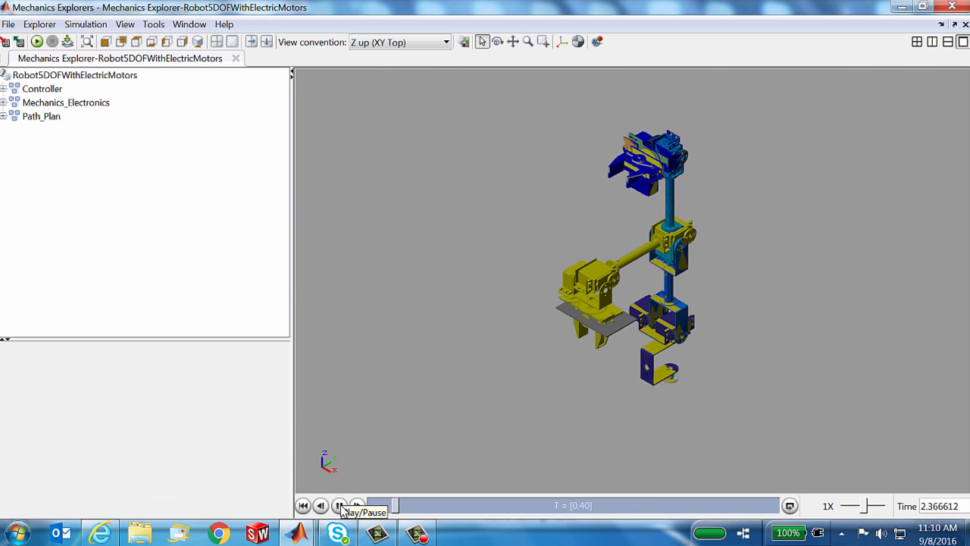
pyautogui.click(339, 506)
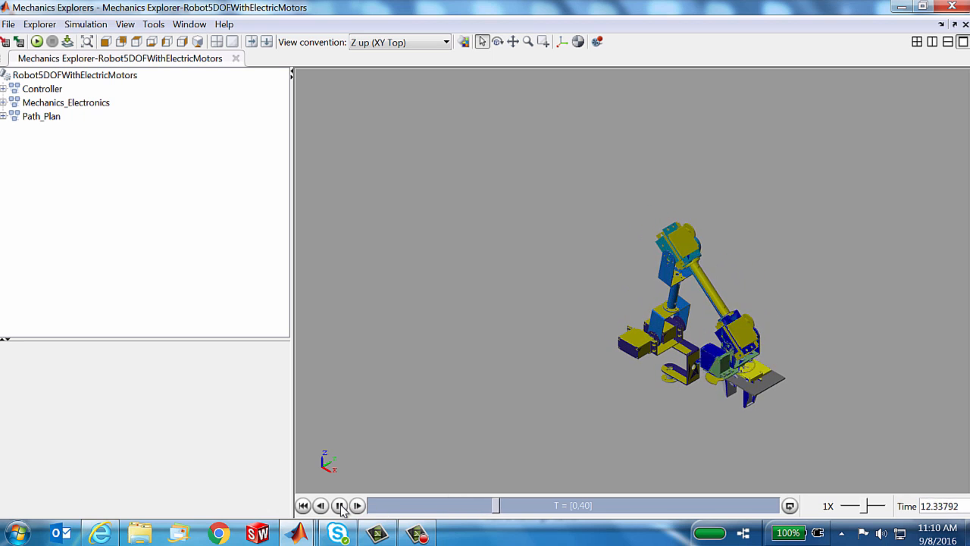
pyautogui.click(357, 505)
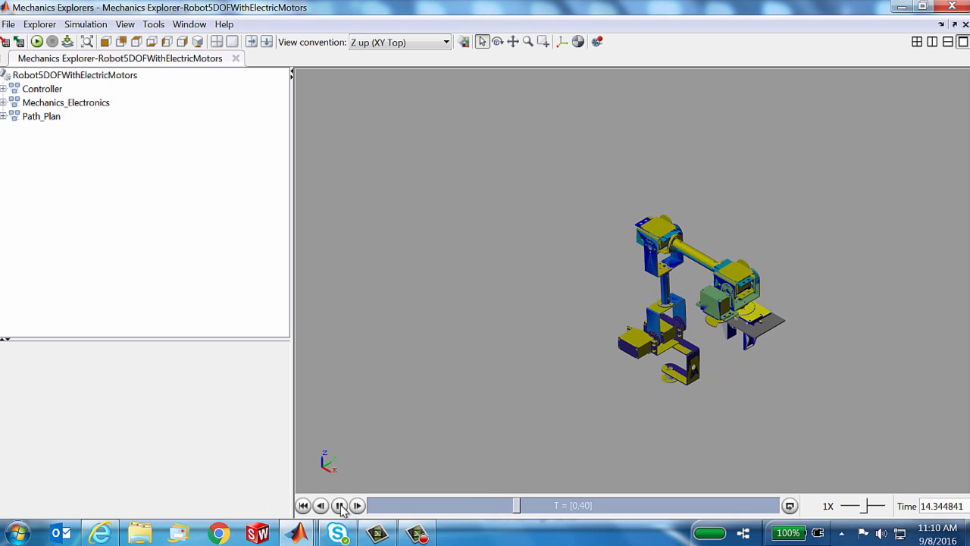
pyautogui.click(357, 506)
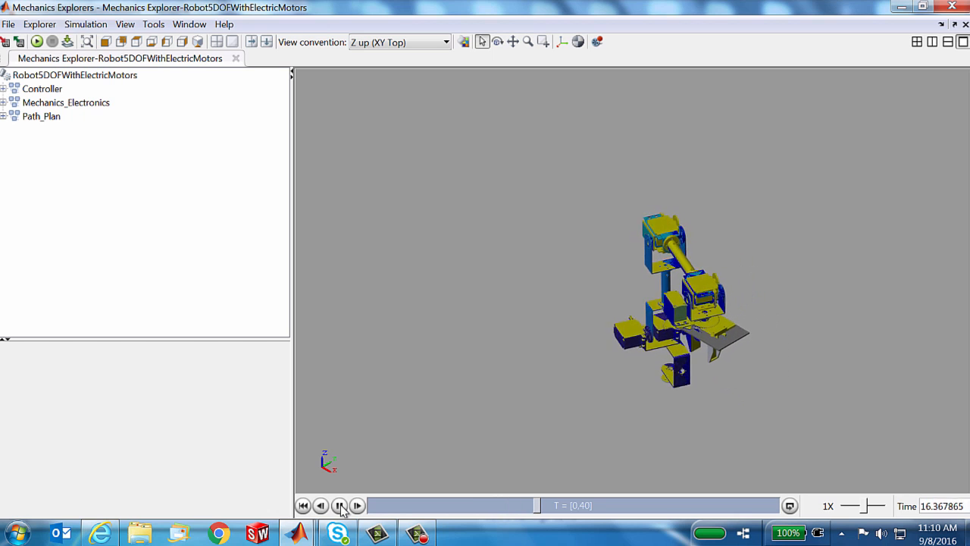
pyautogui.click(340, 505)
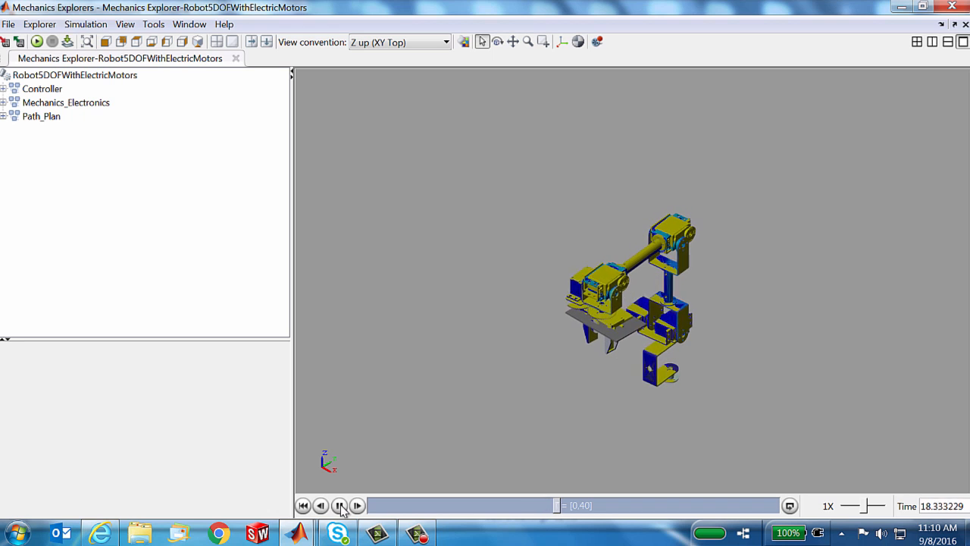
pyautogui.click(357, 506)
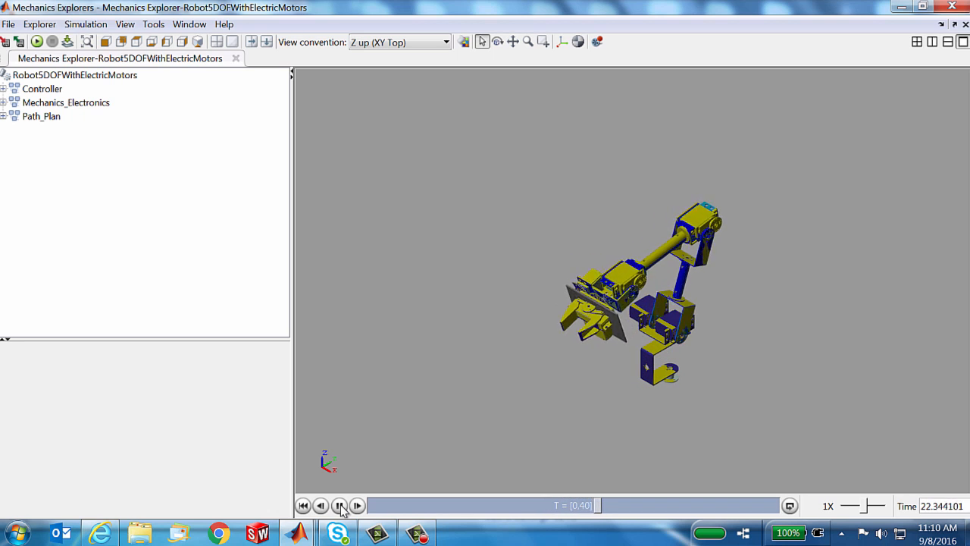
pyautogui.click(357, 506)
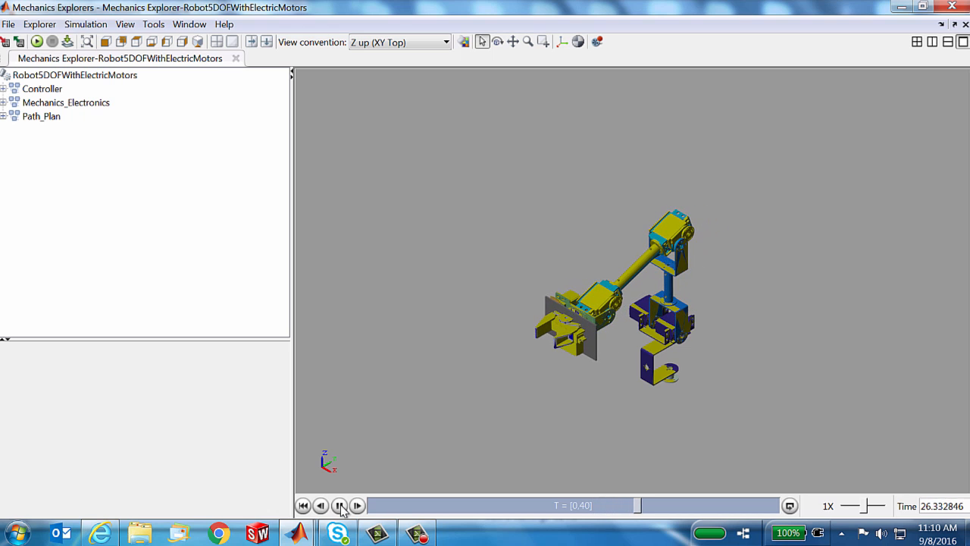
pyautogui.click(339, 505)
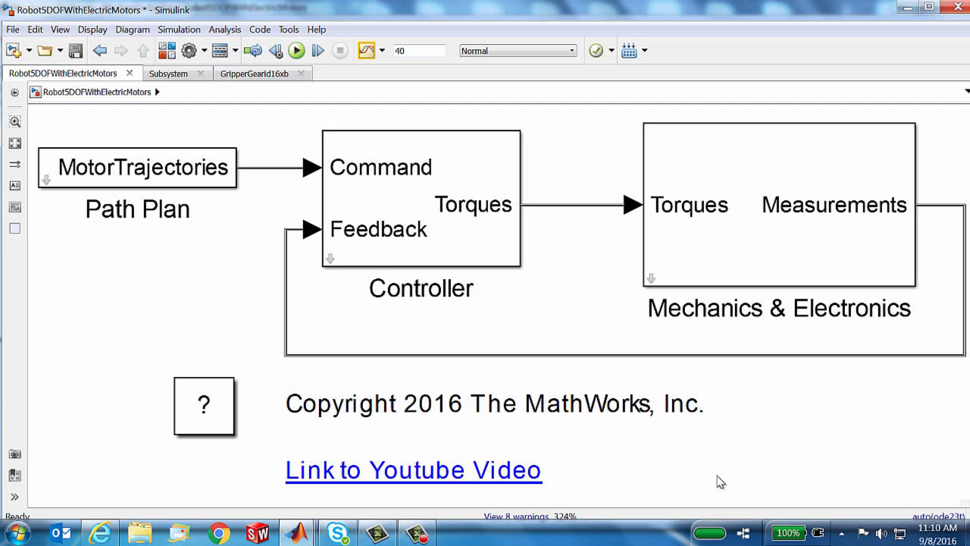
pyautogui.moveTo(718, 479)
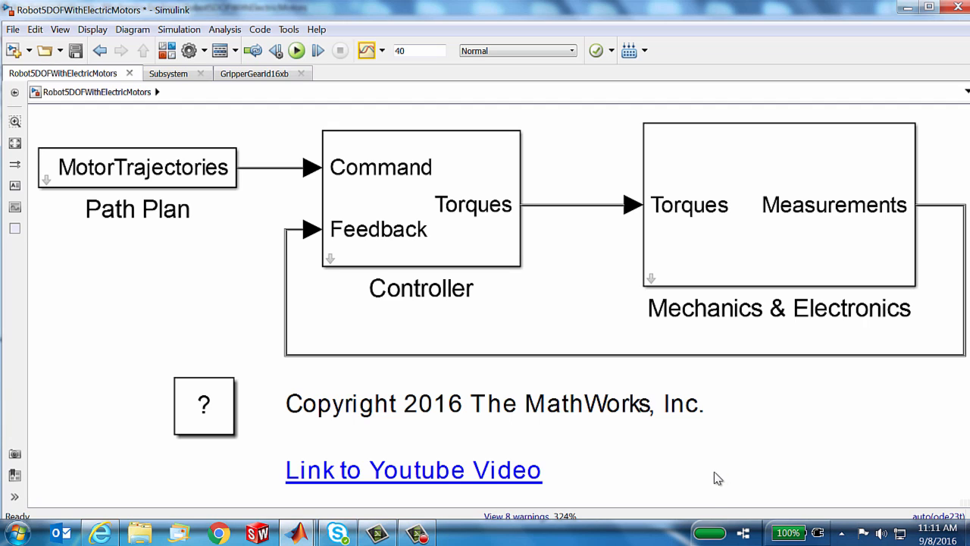
# - Focus the Robot5DOFWithElectricMotors top-level diagram, on the Controller block
pyautogui.click(421, 197)
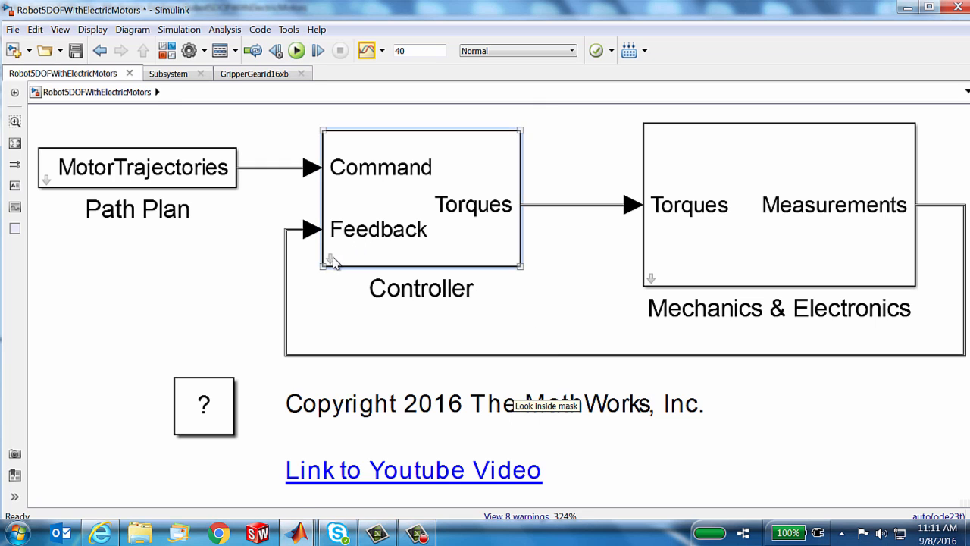
# - Open the Controller subsystem and select its Control Algorithm block
pyautogui.doubleClick(420, 197)
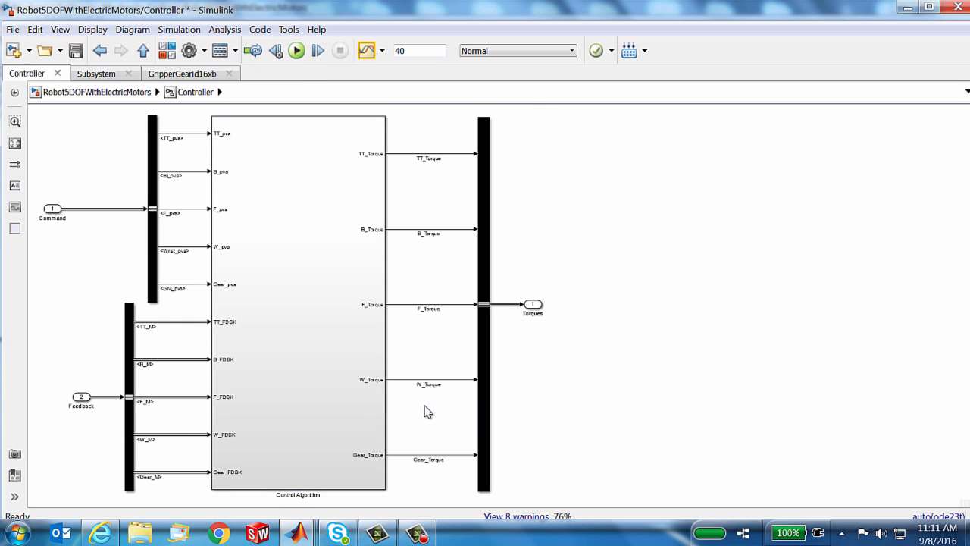
pyautogui.click(54, 208)
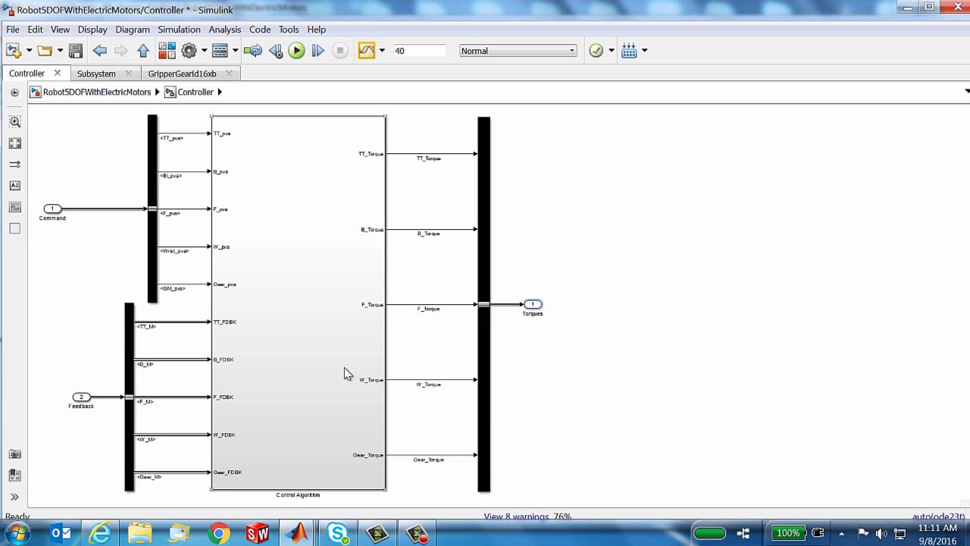
pyautogui.click(532, 305)
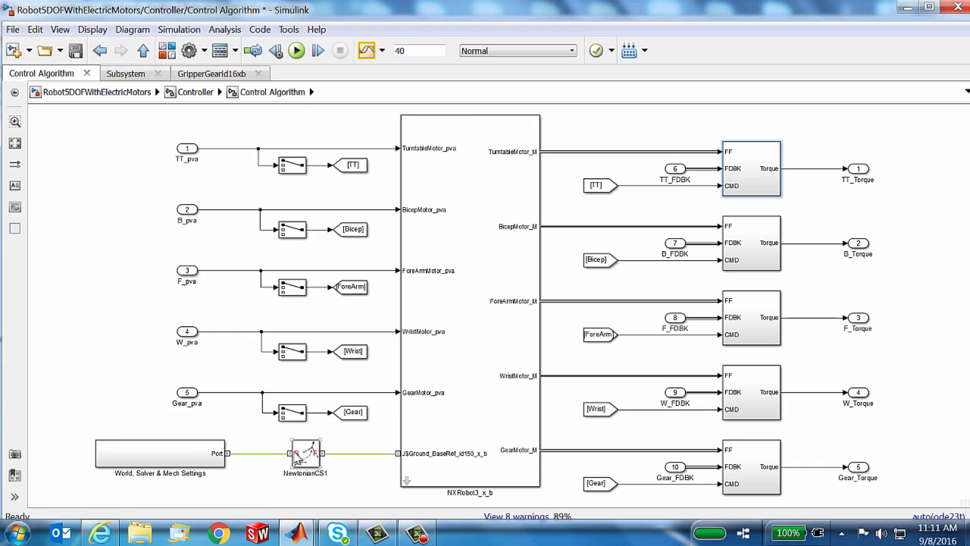
# - Select the turntable motor's FF/FDBK/CMD control subsystem in Control Algorithm
pyautogui.click(470, 303)
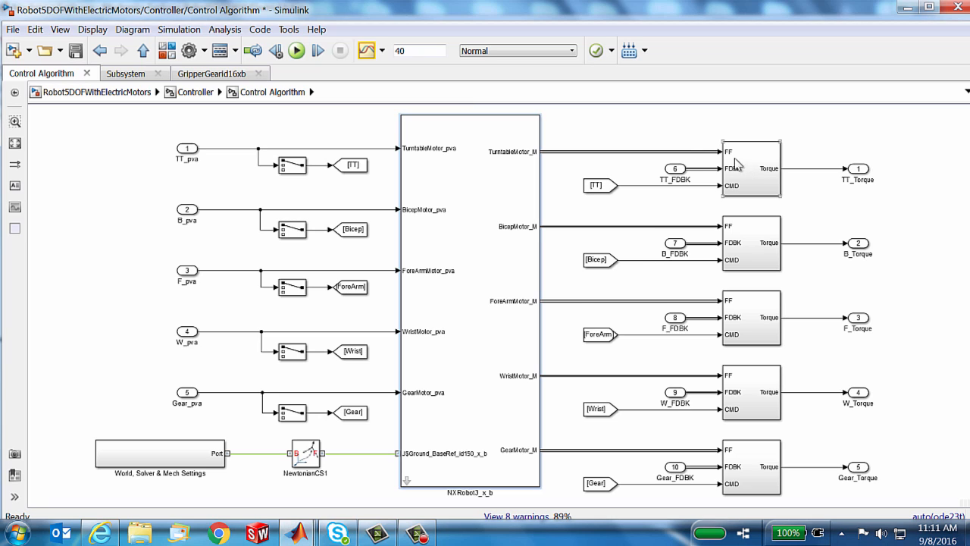
pyautogui.click(750, 167)
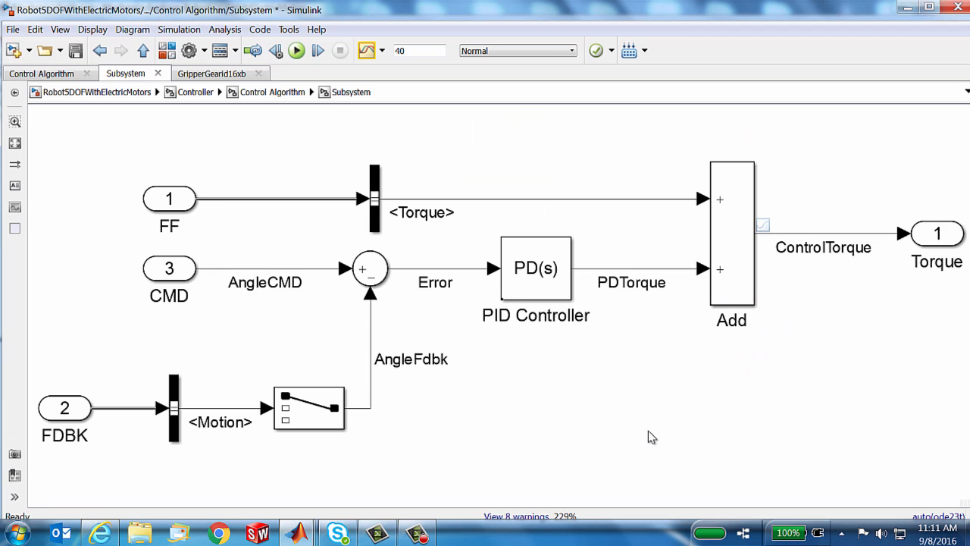
pyautogui.click(169, 199)
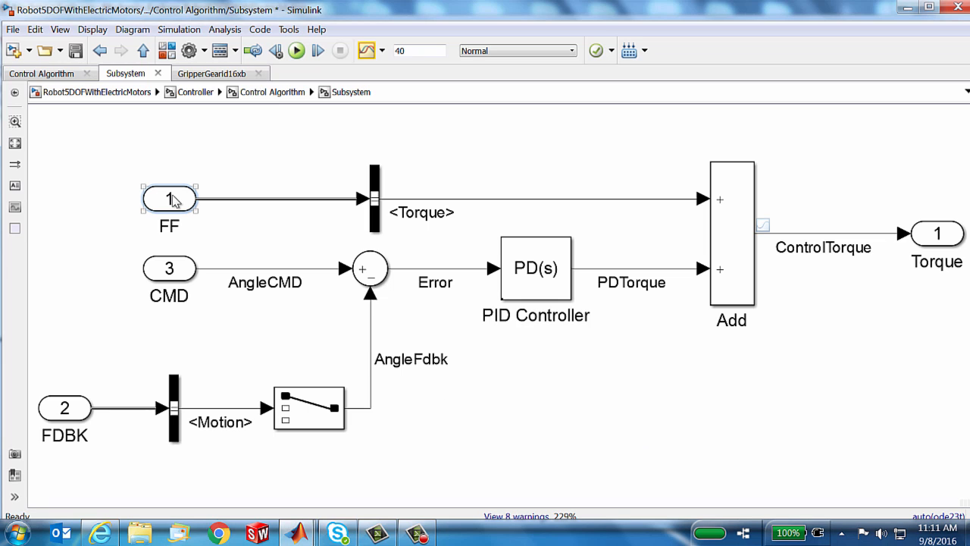
pyautogui.click(233, 207)
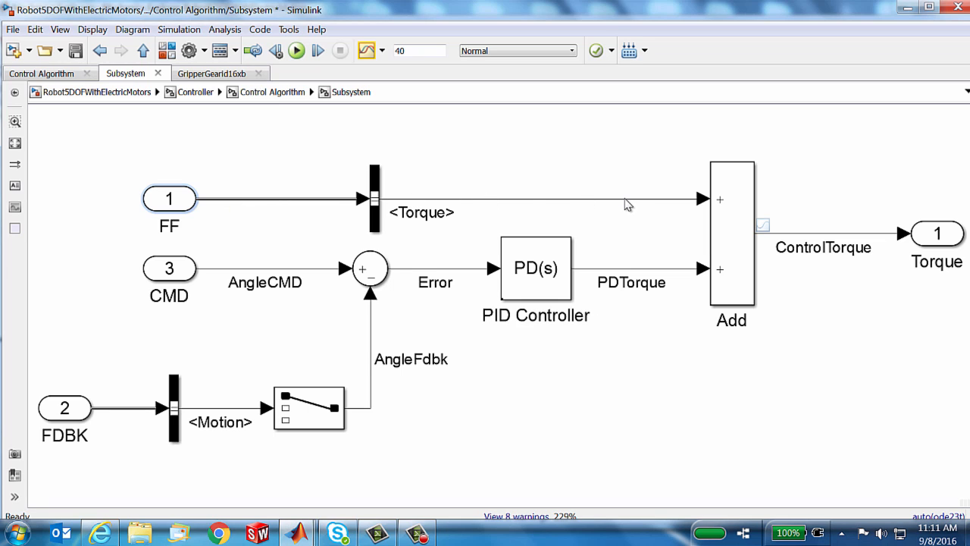
pyautogui.moveTo(589, 275)
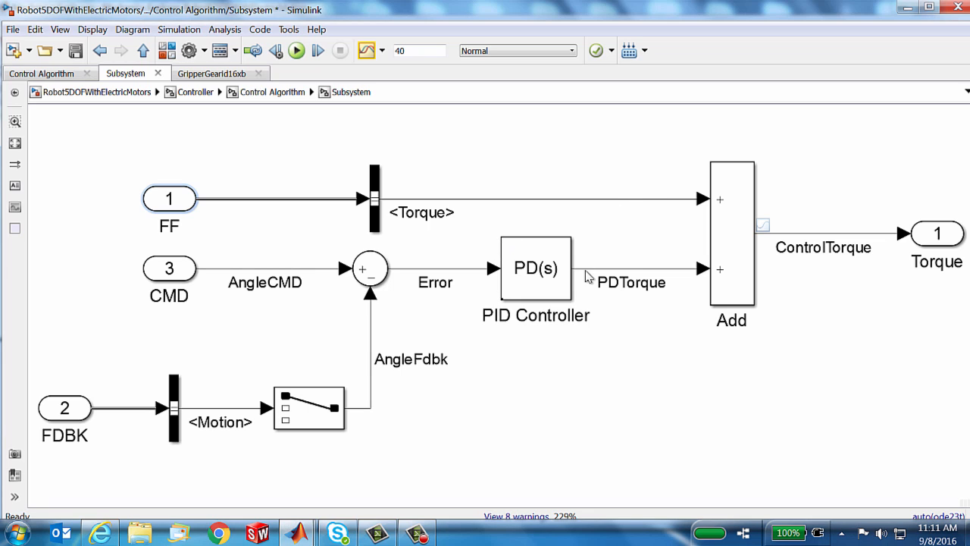
pyautogui.moveTo(623, 277)
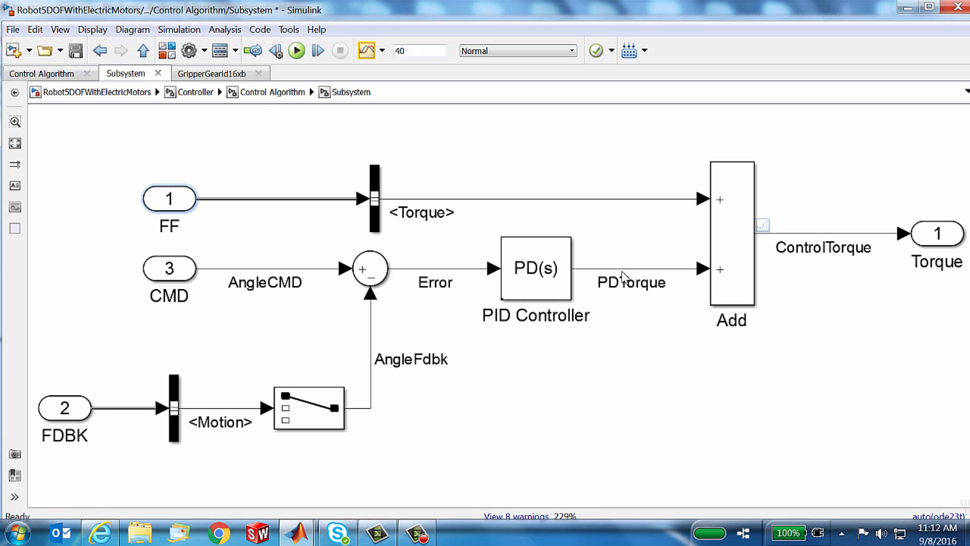
pyautogui.click(169, 269)
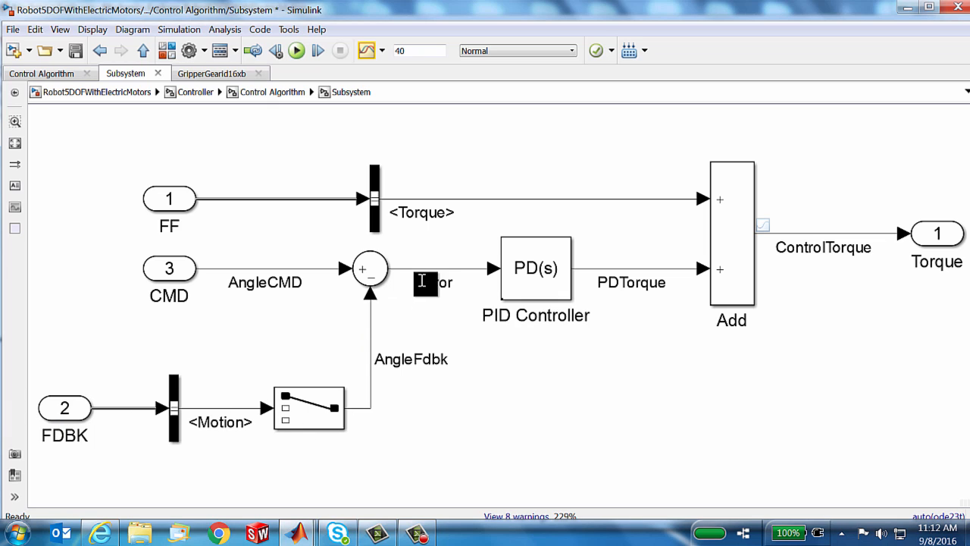
pyautogui.write('Error')
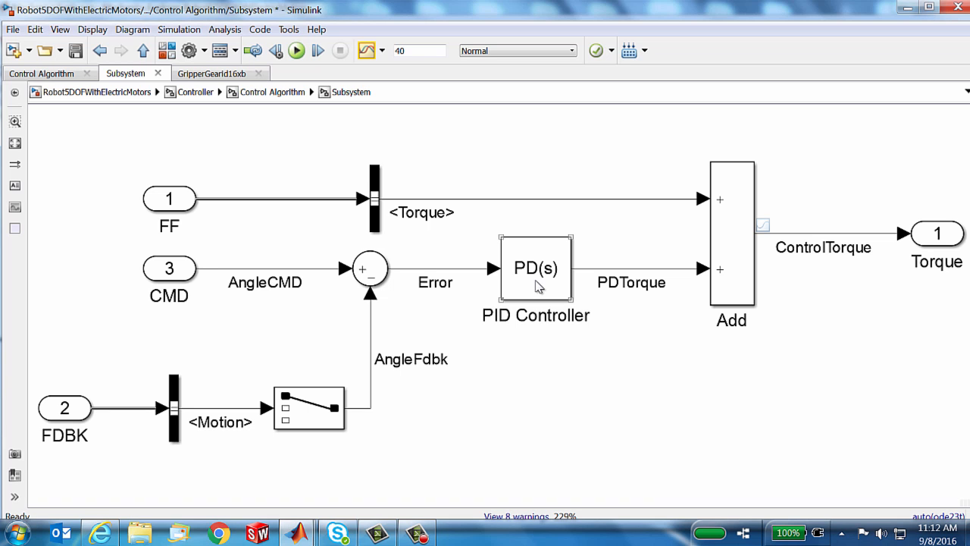
# - Open PID Controller parameters and scroll to proportional gain 0.1306, derivative 0
pyautogui.doubleClick(535, 266)
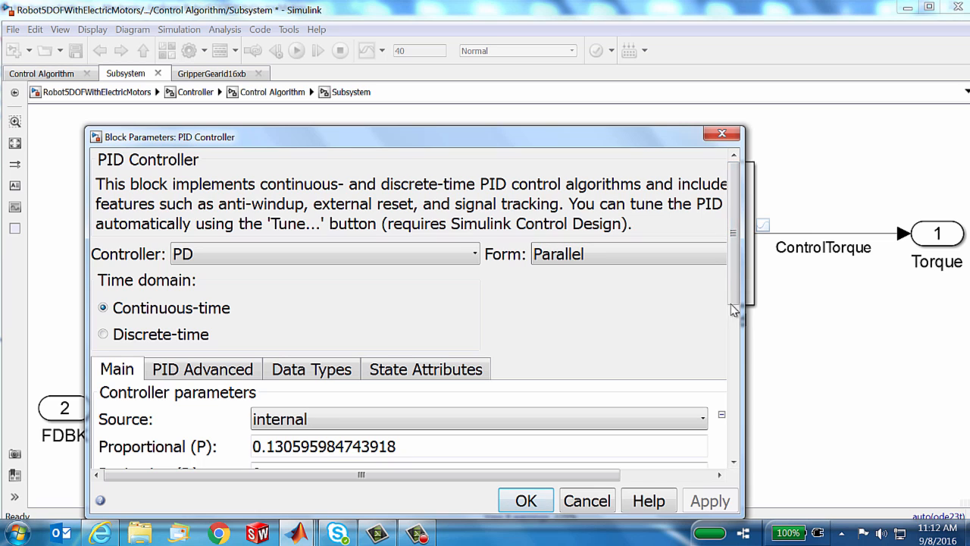
pyautogui.scroll(-3)
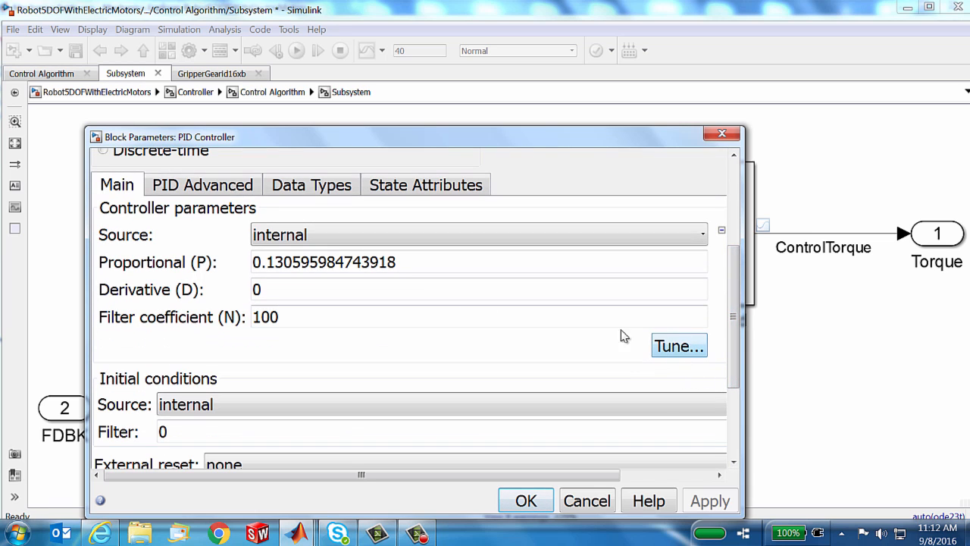